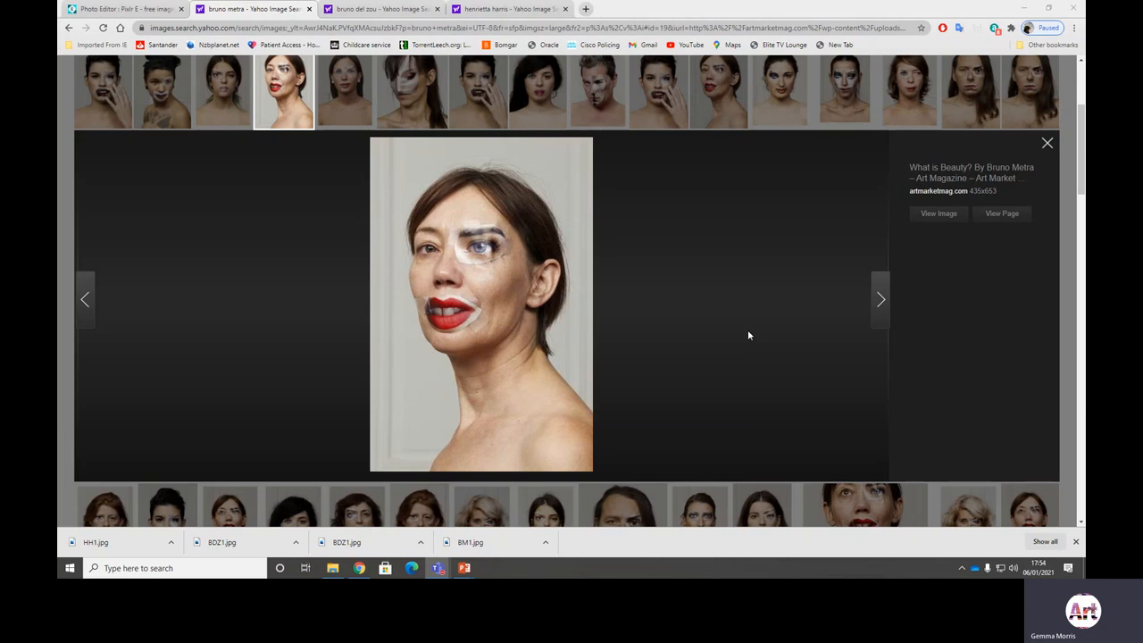
- Switch Chrome to the Yahoo image results tab showing the watercolor woman portrait
{"action": "left_click", "coordinate": [382, 9]}
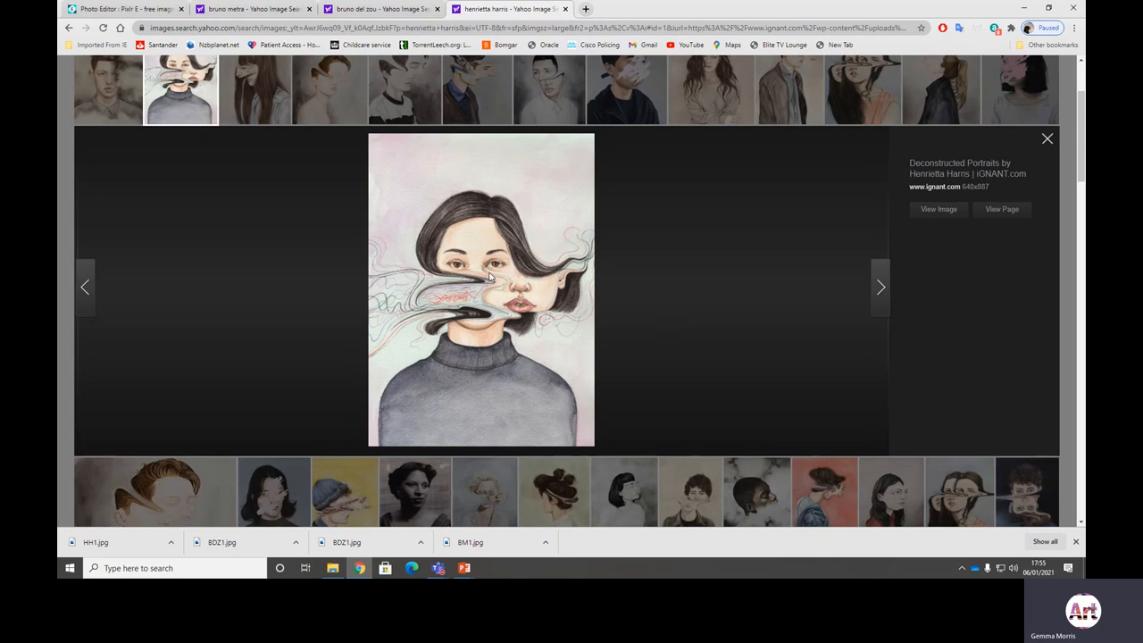
{"action": "mouse_move", "coordinate": [494, 276]}
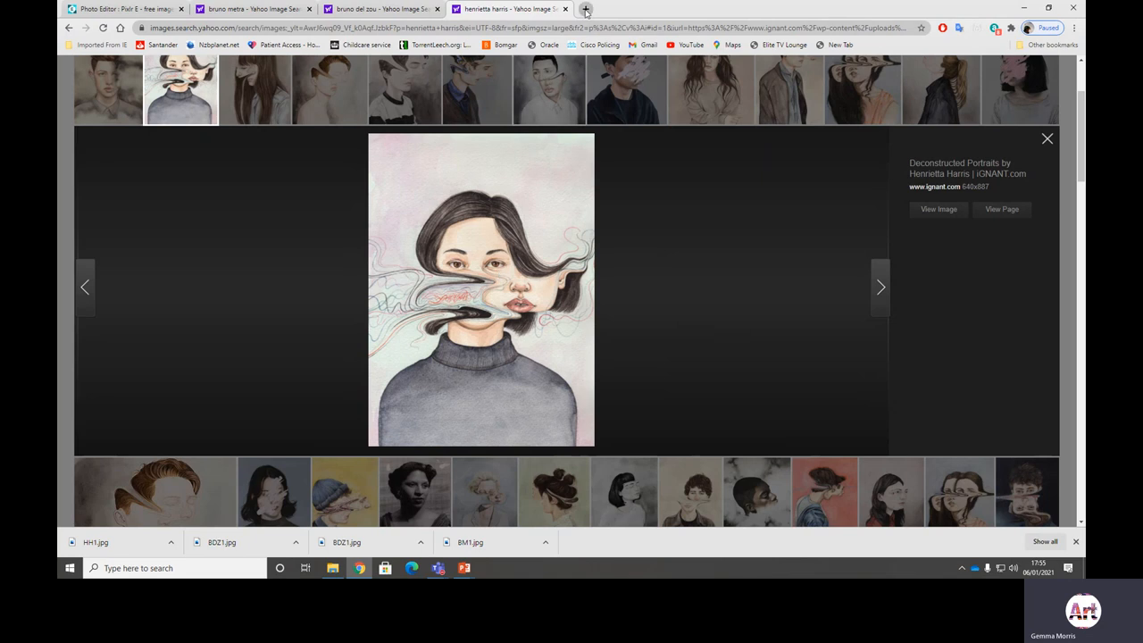
- In a new tab, search for 'PIXL' and open the Pixlr.com photo editor result
{"action": "left_click", "coordinate": [585, 9]}
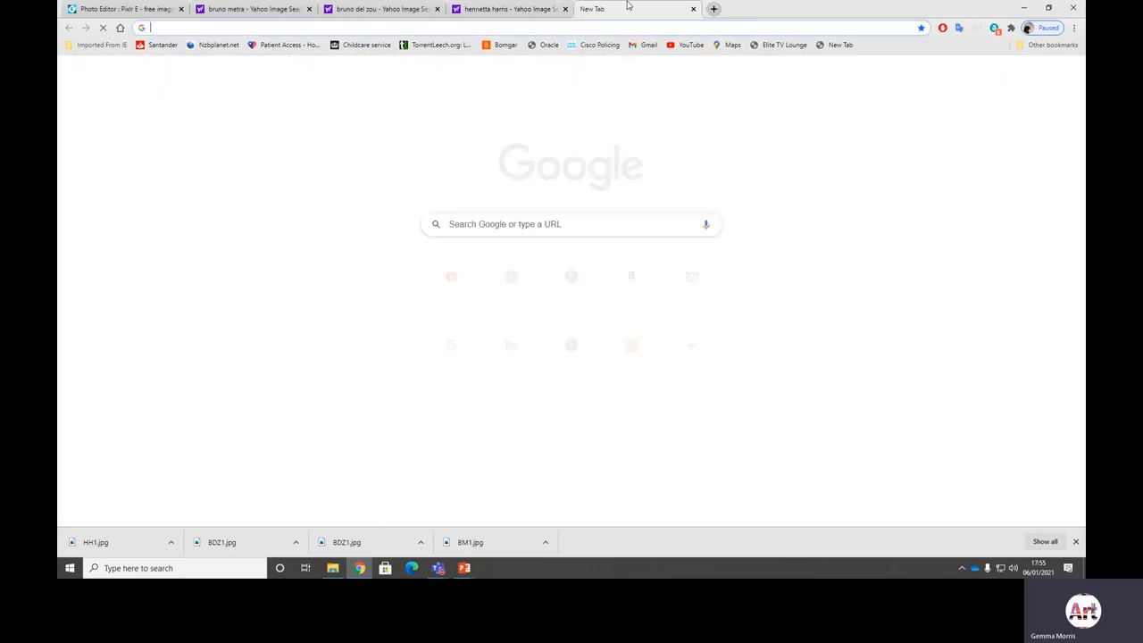
{"action": "type", "text": "PIXL"}
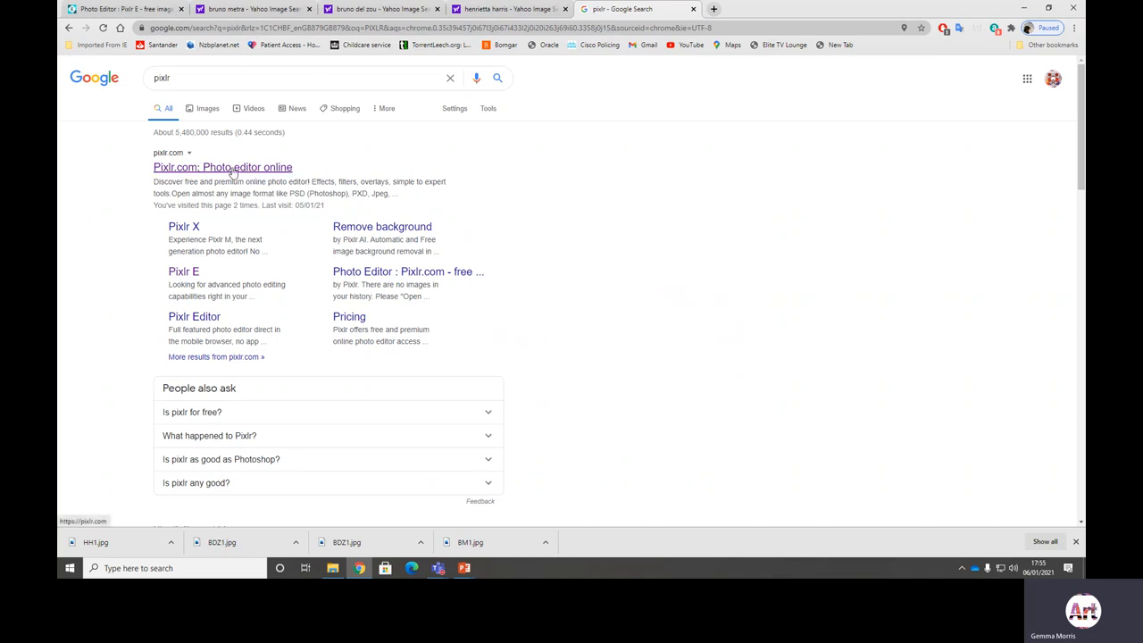
{"action": "left_click", "coordinate": [222, 166]}
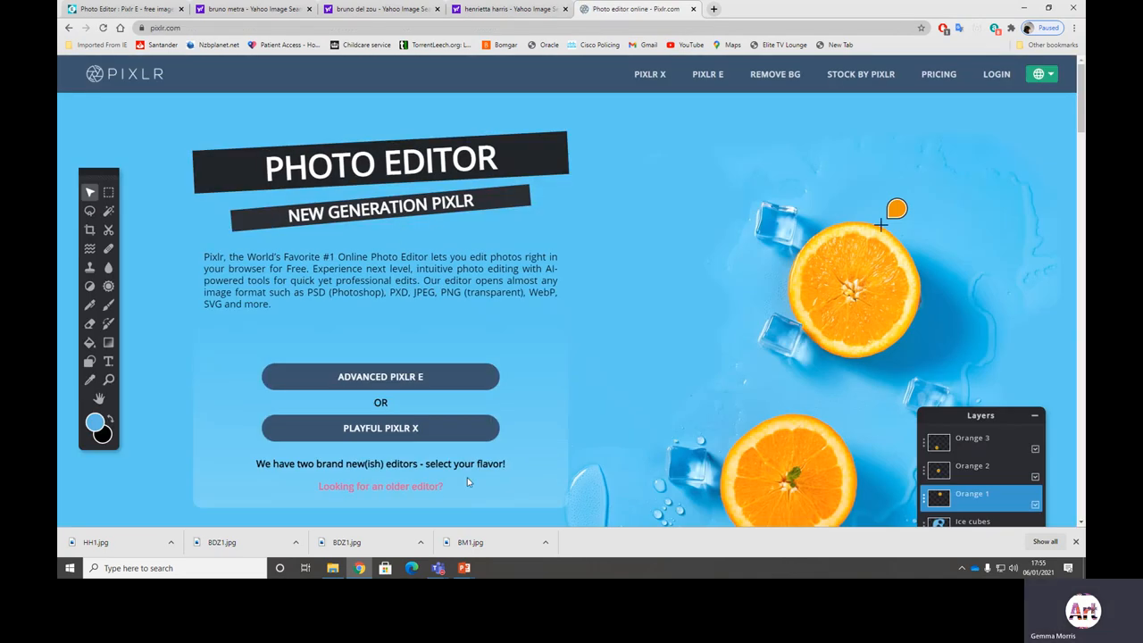
{"action": "mouse_move", "coordinate": [380, 428]}
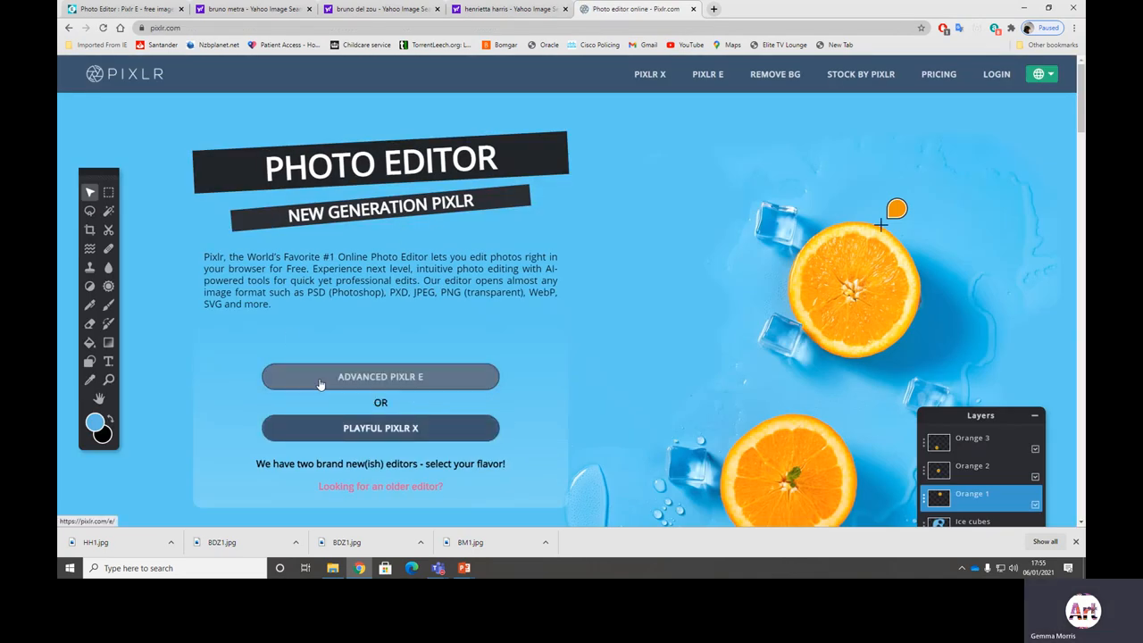
{"action": "mouse_move", "coordinate": [381, 376]}
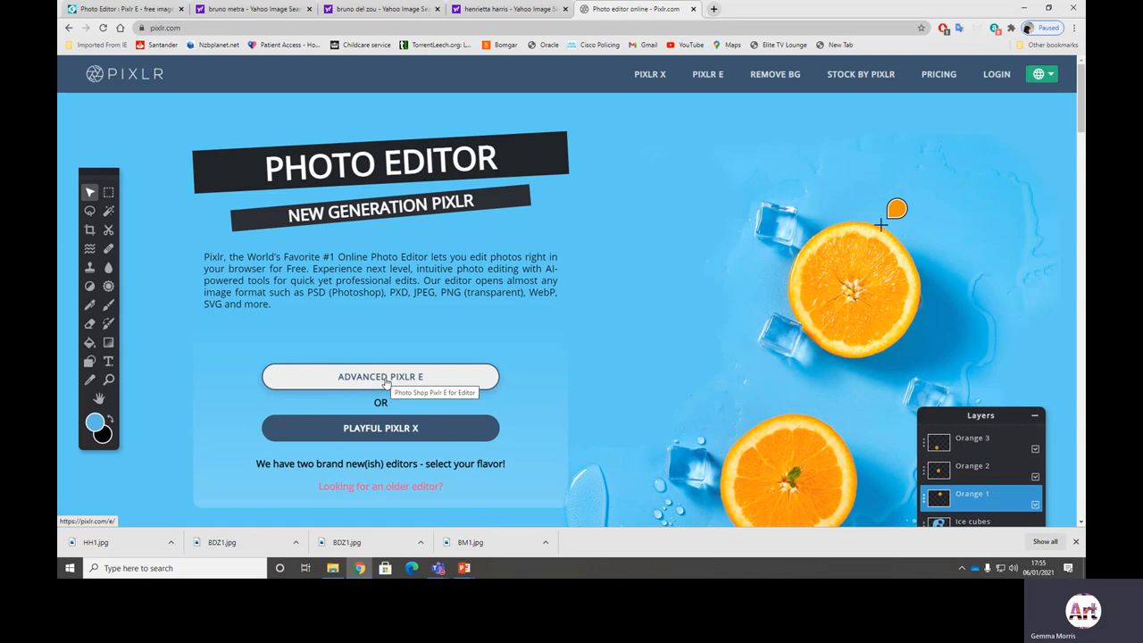
- Launch Pixlr E and choose BM1 from Downloads in the Open Image dialog
{"action": "left_click", "coordinate": [380, 376]}
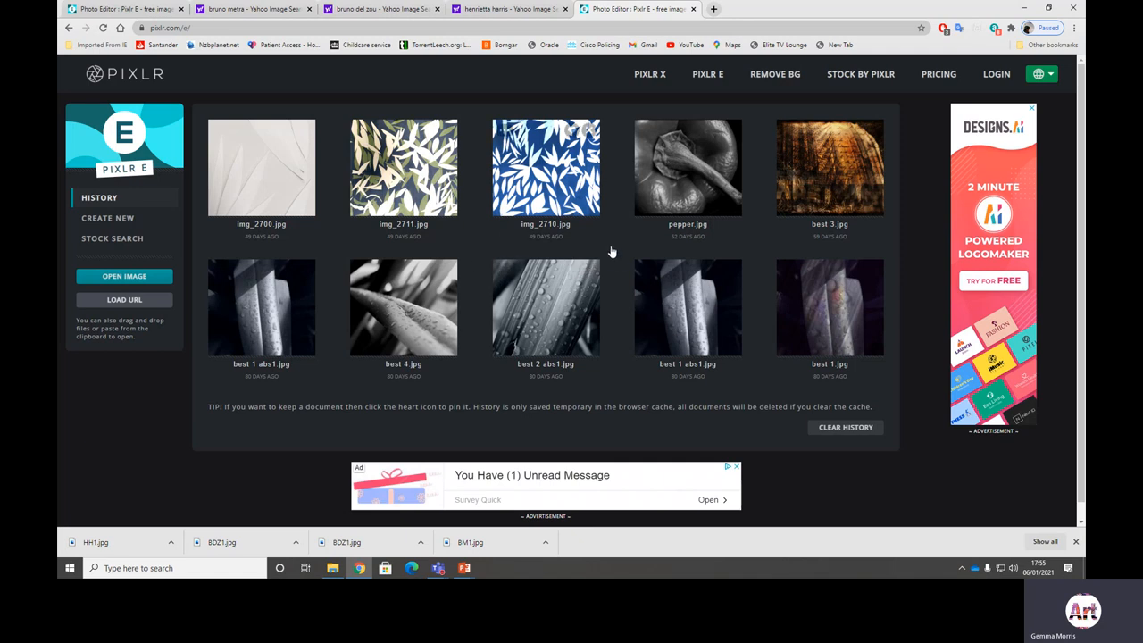
{"action": "left_click", "coordinate": [124, 276]}
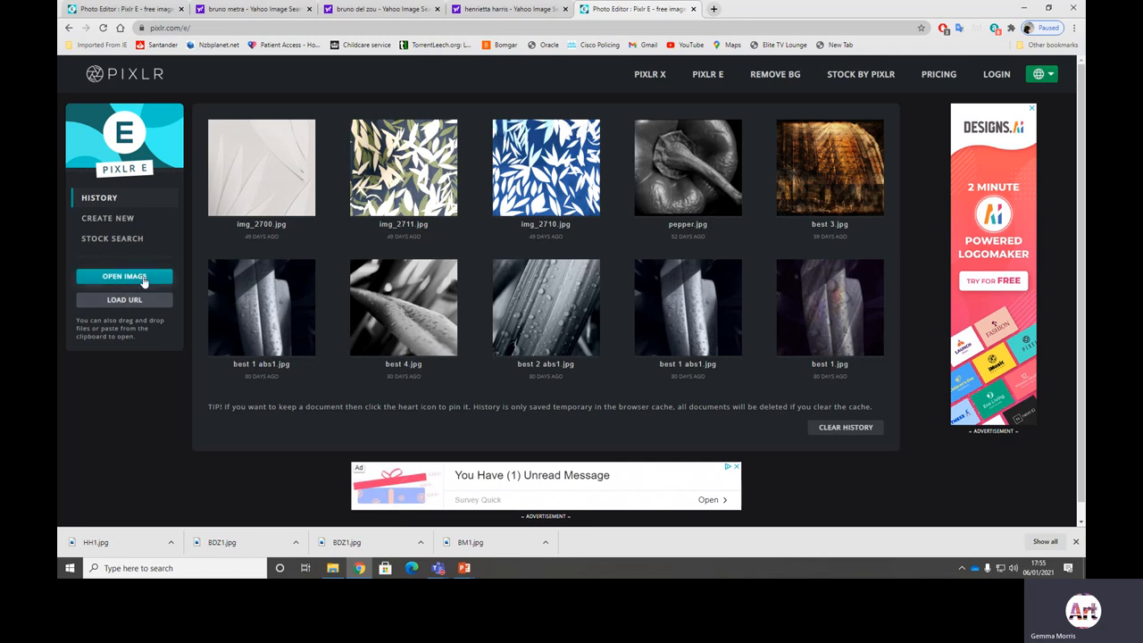
{"action": "left_click", "coordinate": [124, 276]}
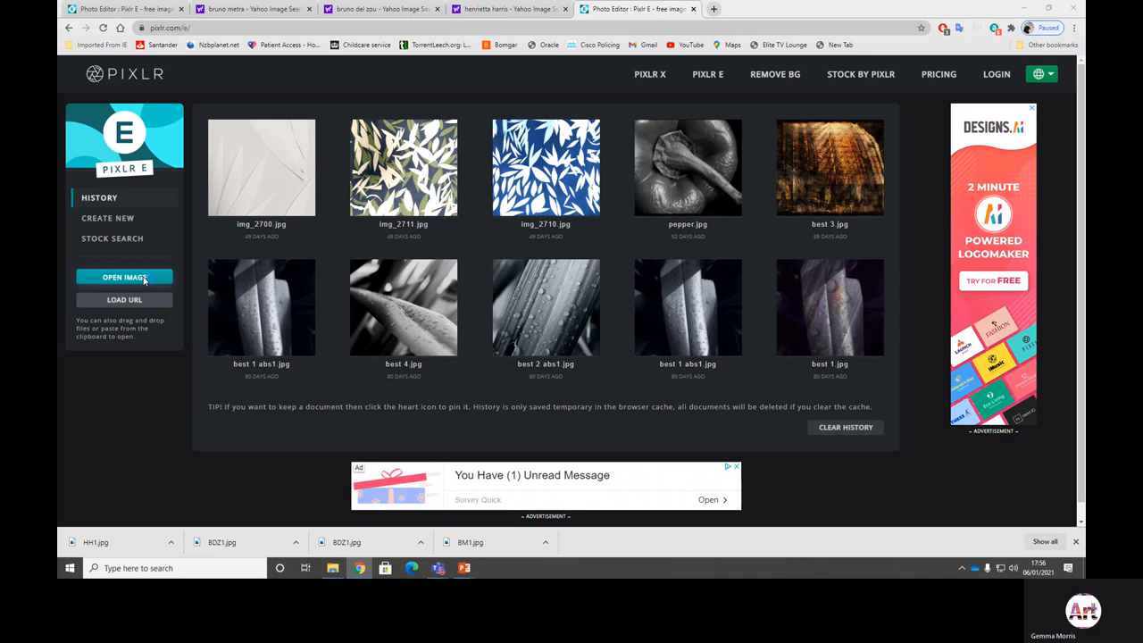
{"action": "left_click", "coordinate": [124, 276]}
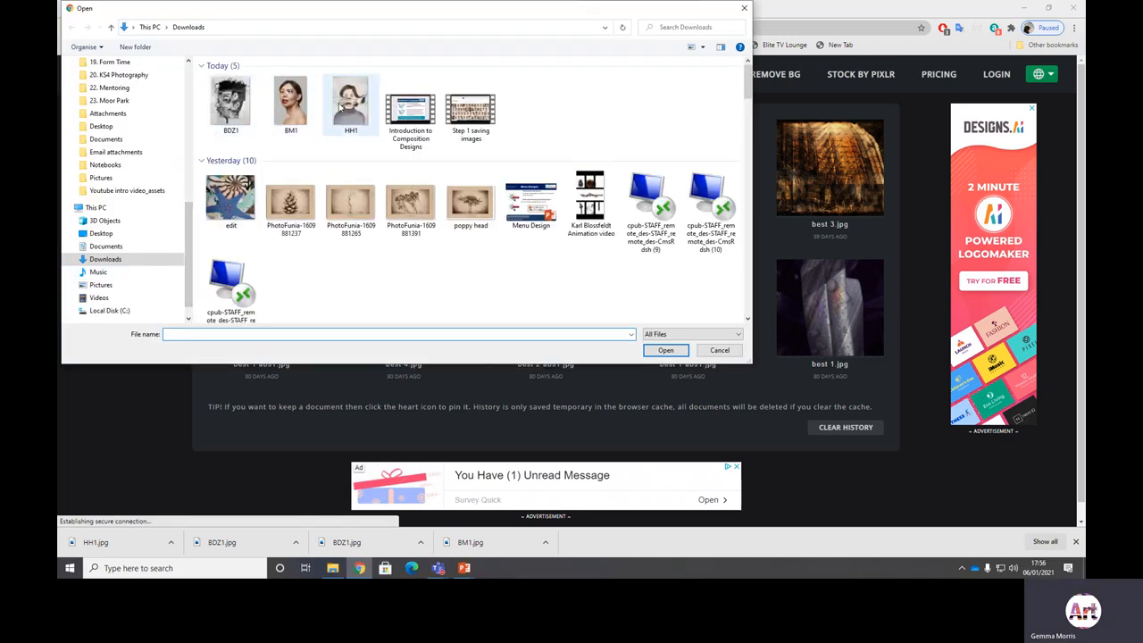
{"action": "left_click", "coordinate": [230, 103]}
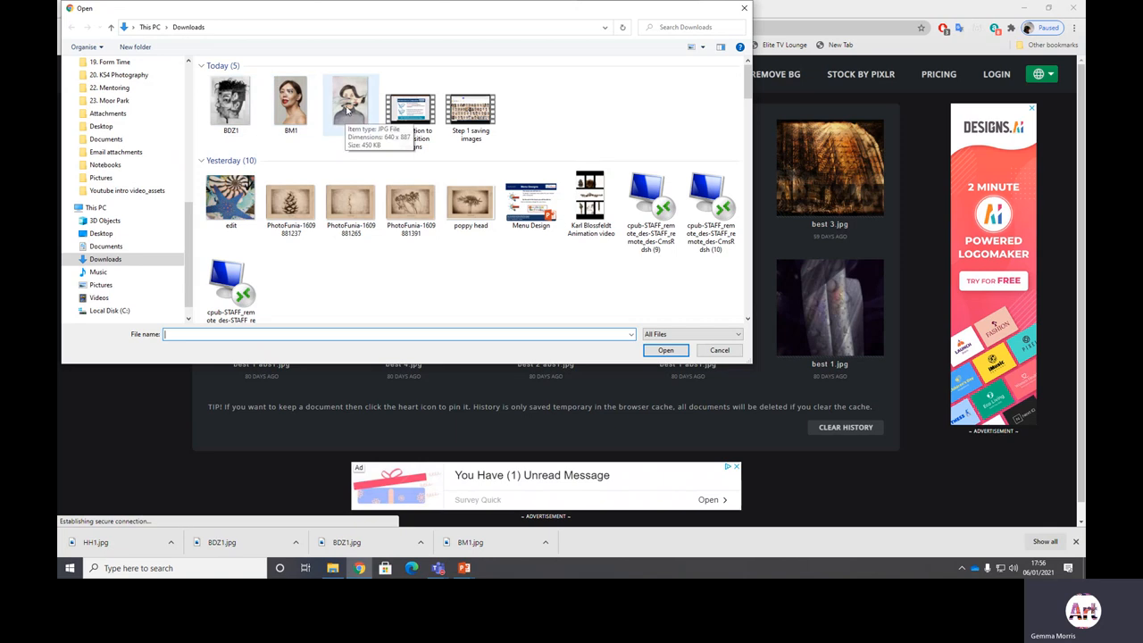
{"action": "left_click", "coordinate": [291, 102]}
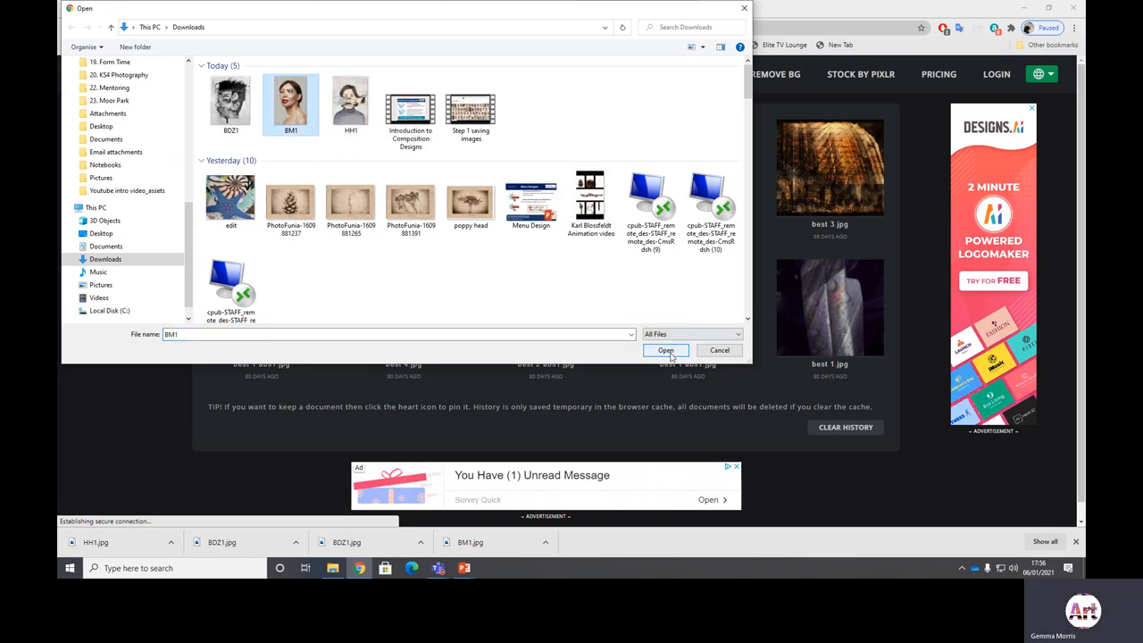
- Open BM1 in the editor and unlock its Background layer
{"action": "left_click", "coordinate": [665, 350]}
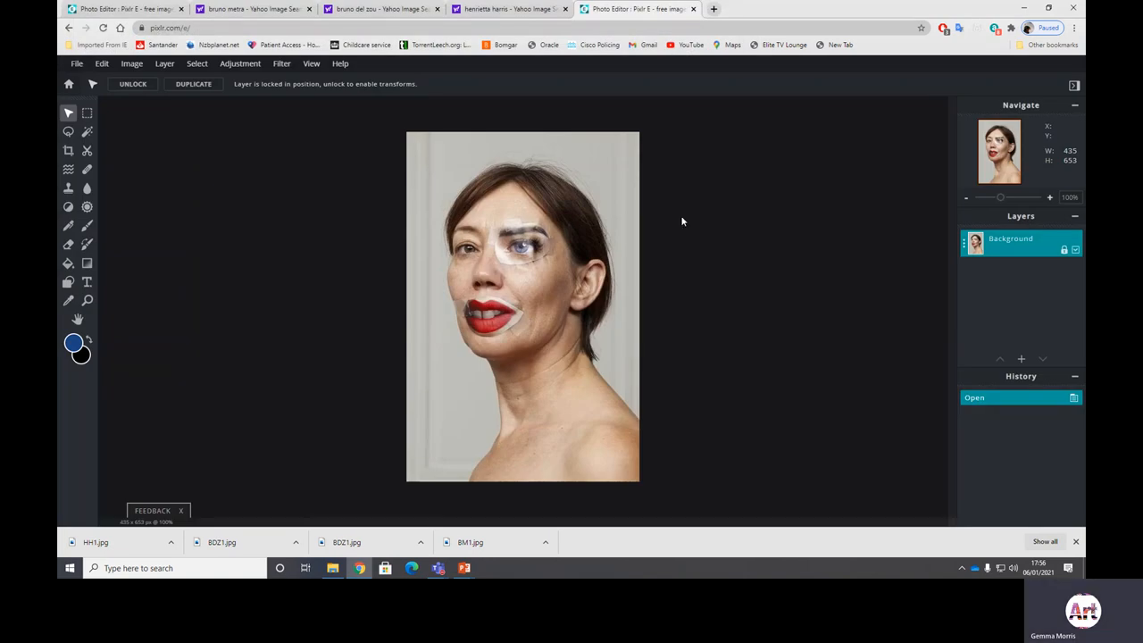
{"action": "mouse_move", "coordinate": [577, 496]}
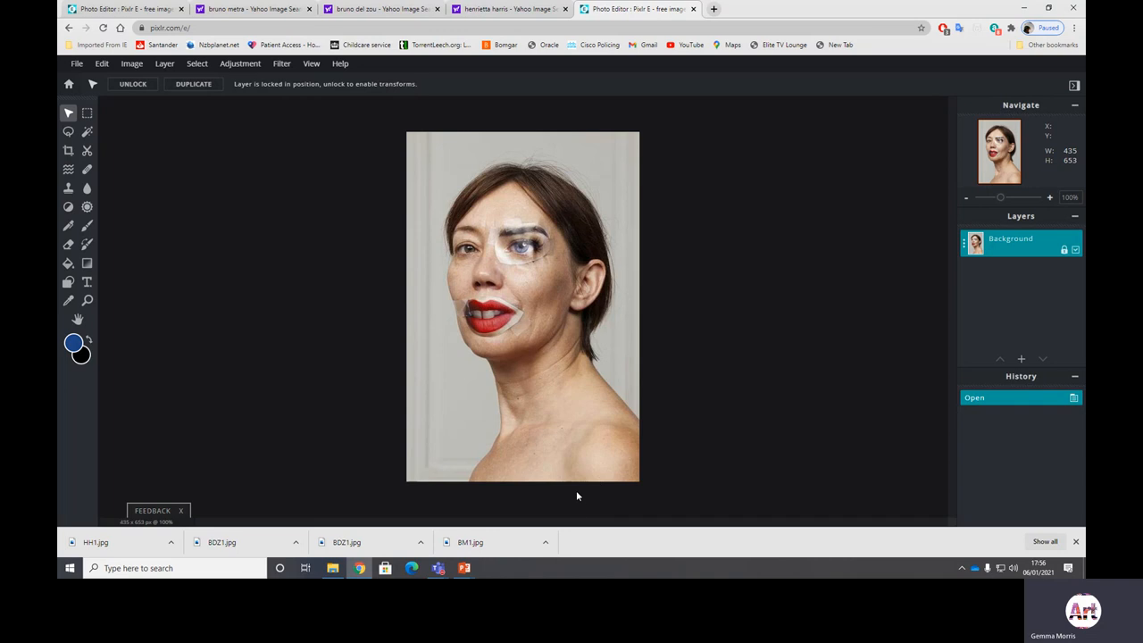
{"action": "mouse_move", "coordinate": [241, 93]}
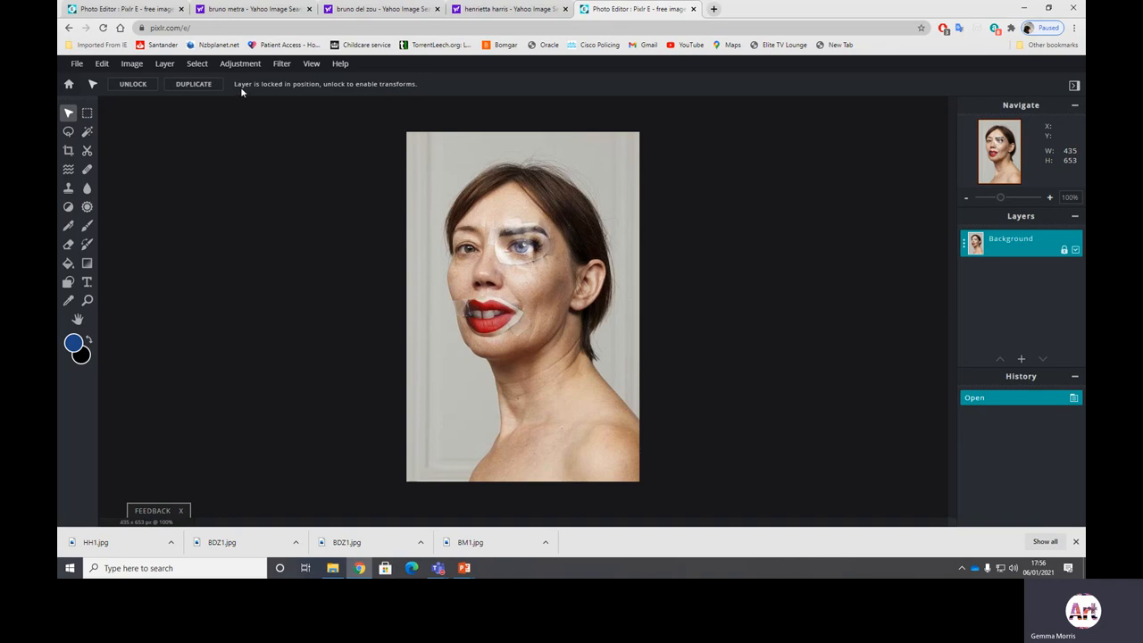
{"action": "mouse_move", "coordinate": [265, 95]}
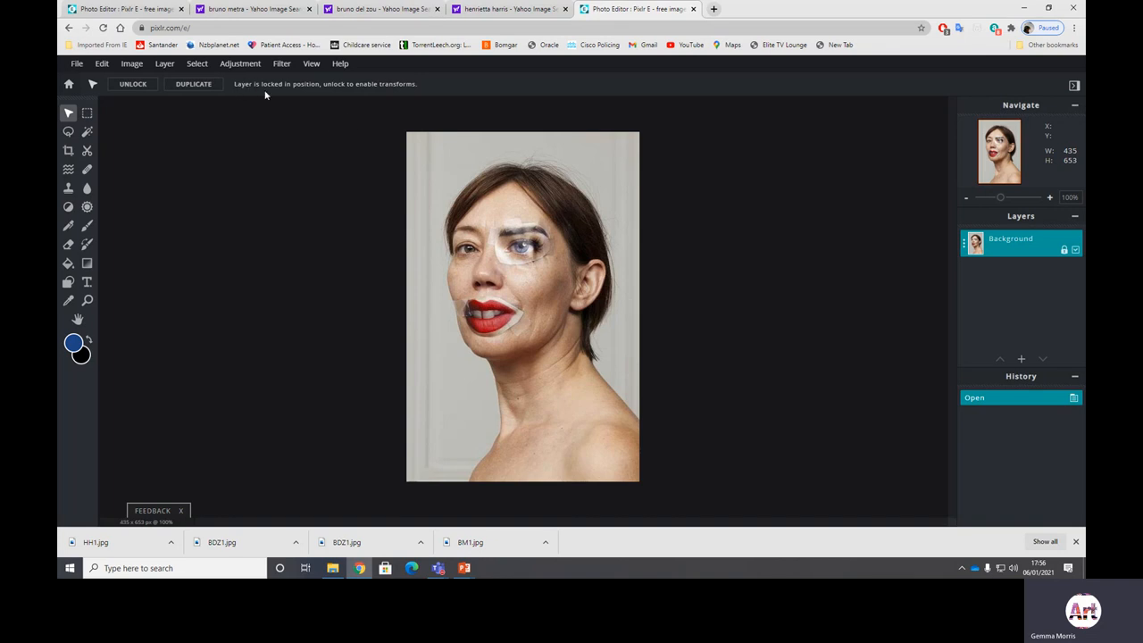
{"action": "mouse_move", "coordinate": [366, 92]}
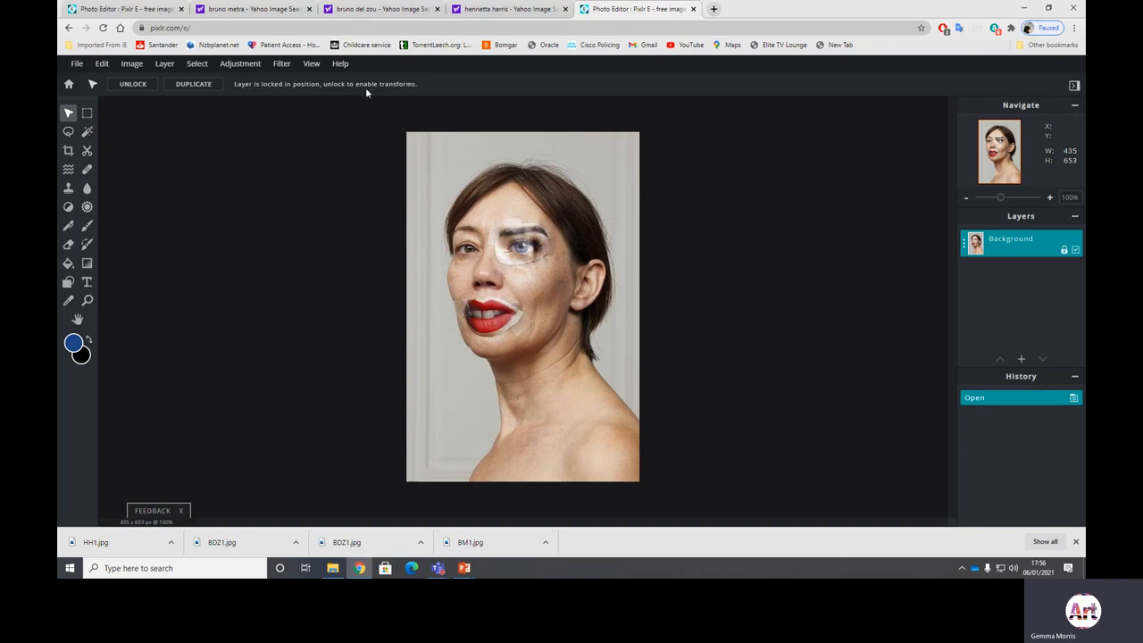
{"action": "mouse_move", "coordinate": [558, 414]}
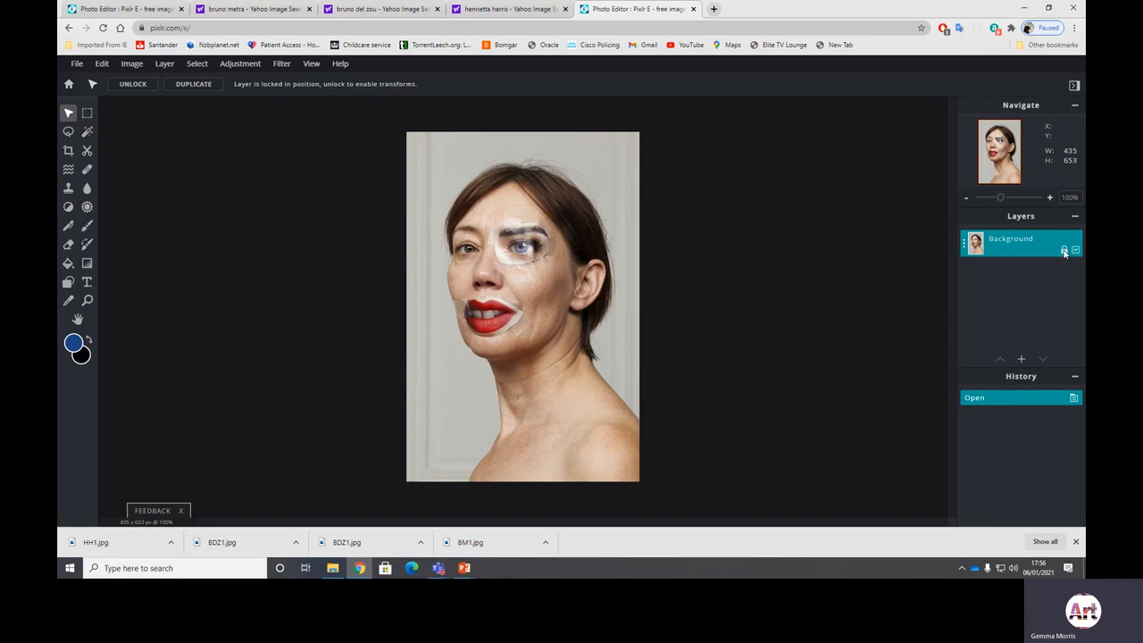
{"action": "left_click", "coordinate": [1064, 249]}
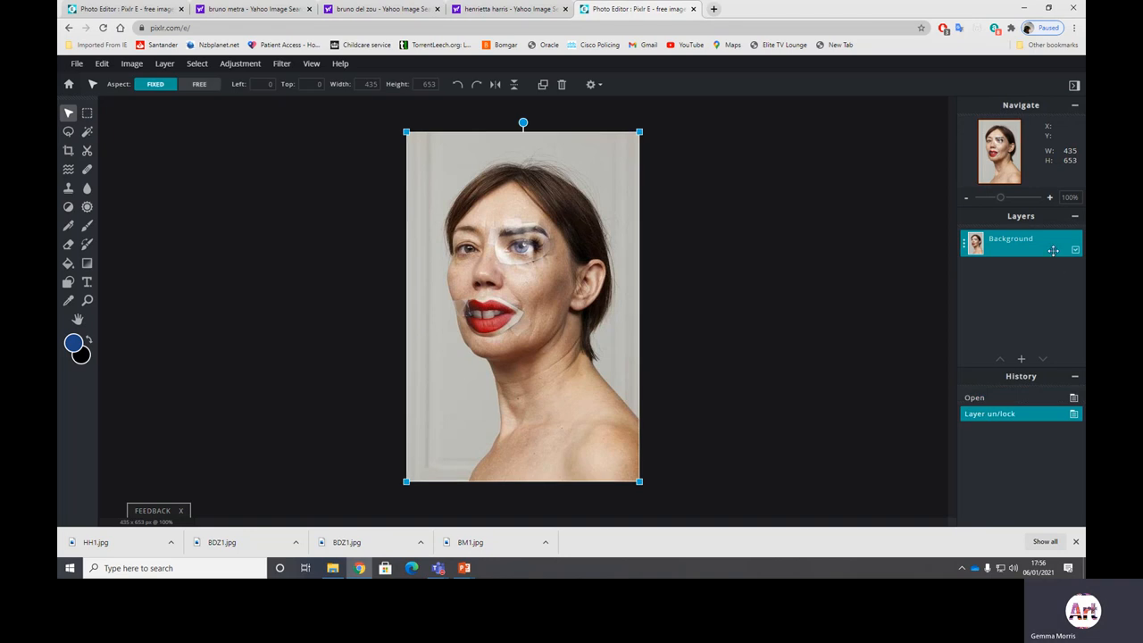
{"action": "mouse_move", "coordinate": [1022, 327]}
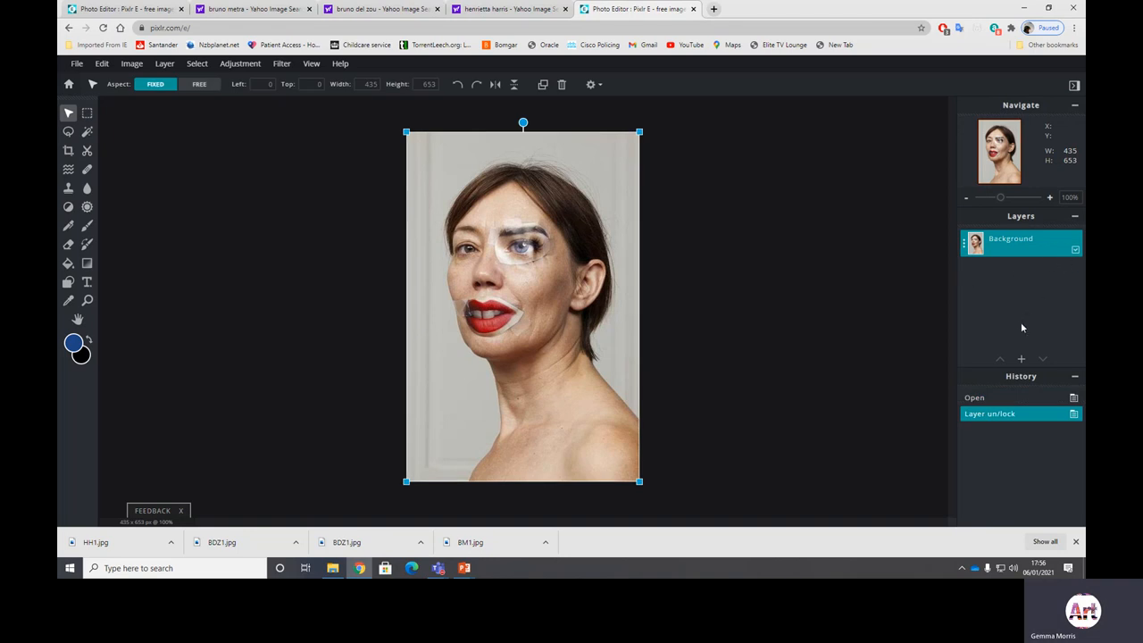
{"action": "mouse_move", "coordinate": [534, 313]}
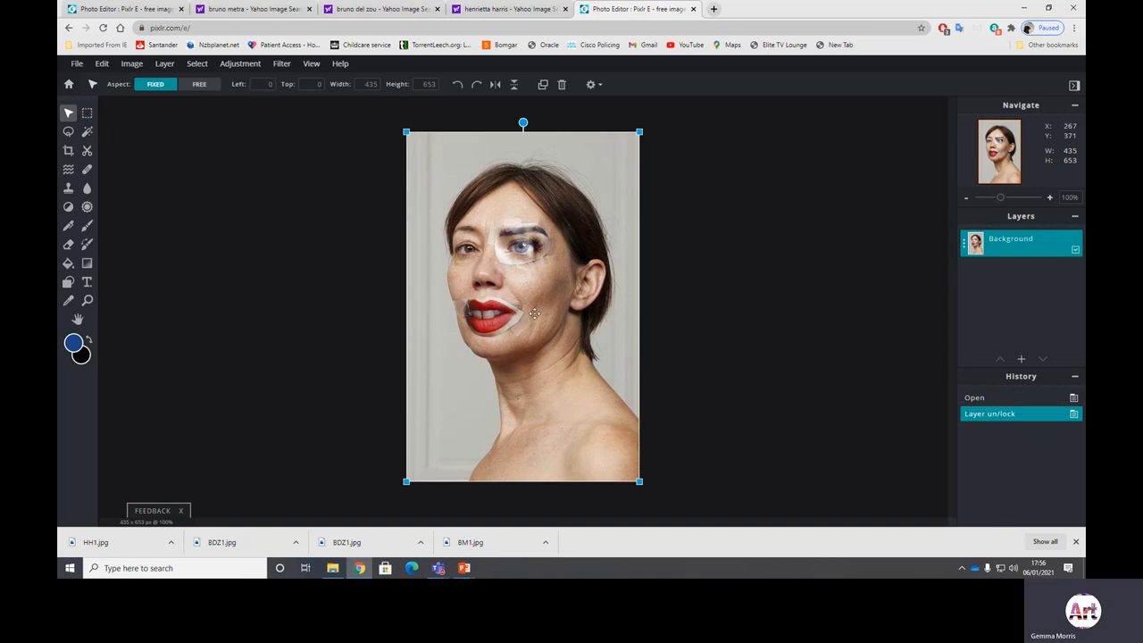
{"action": "mouse_move", "coordinate": [573, 364]}
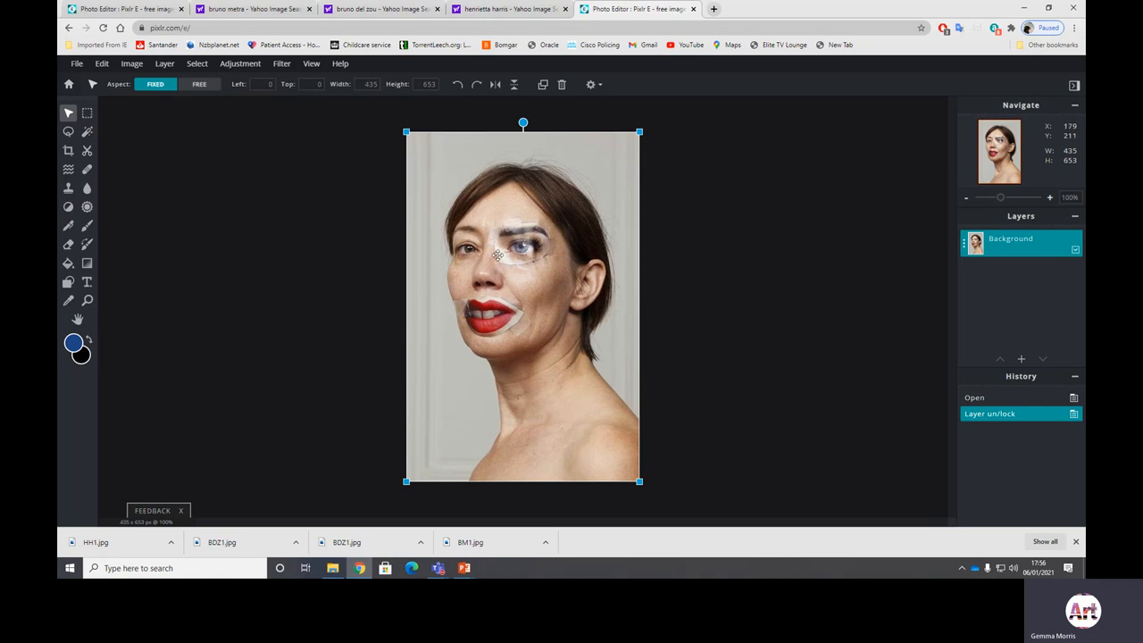
{"action": "mouse_move", "coordinate": [552, 291]}
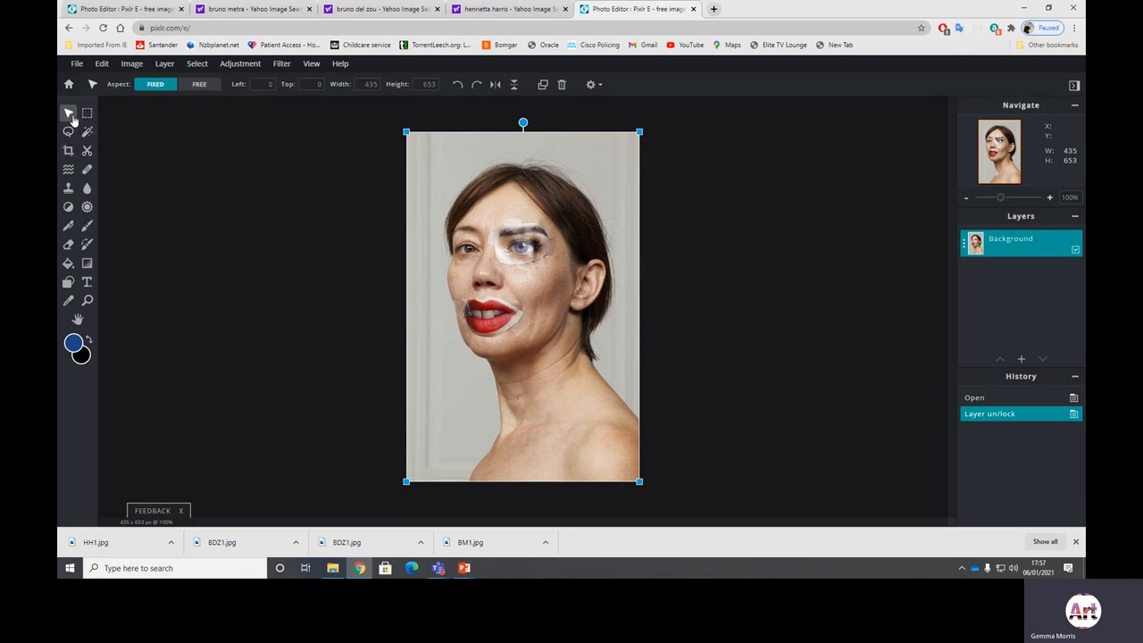
{"action": "mouse_move", "coordinate": [67, 131]}
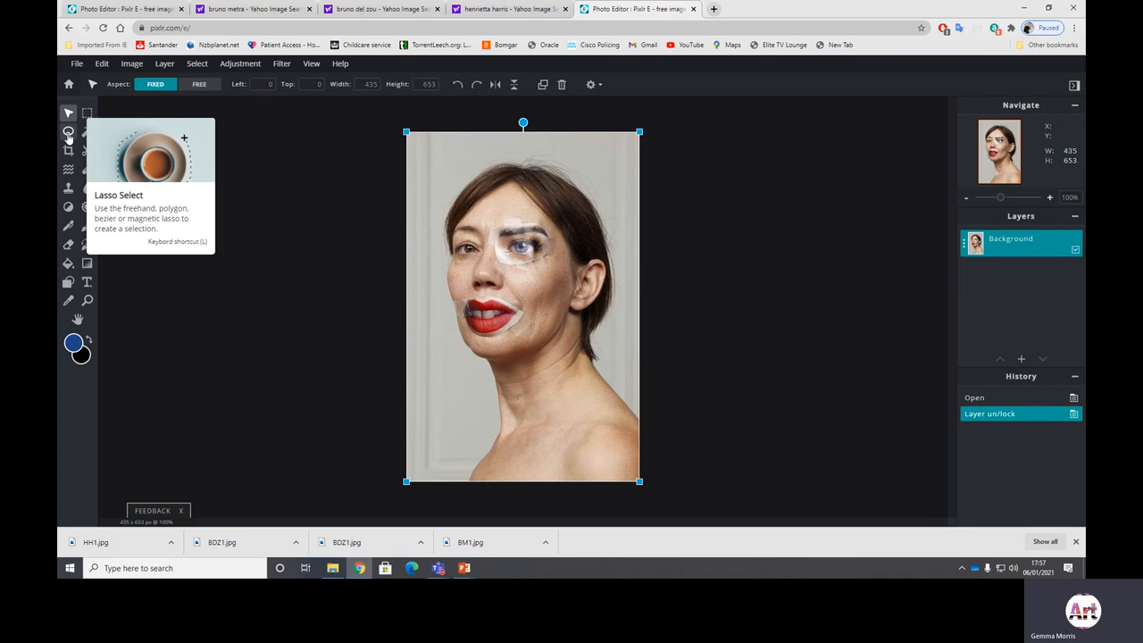
{"action": "mouse_move", "coordinate": [68, 113]}
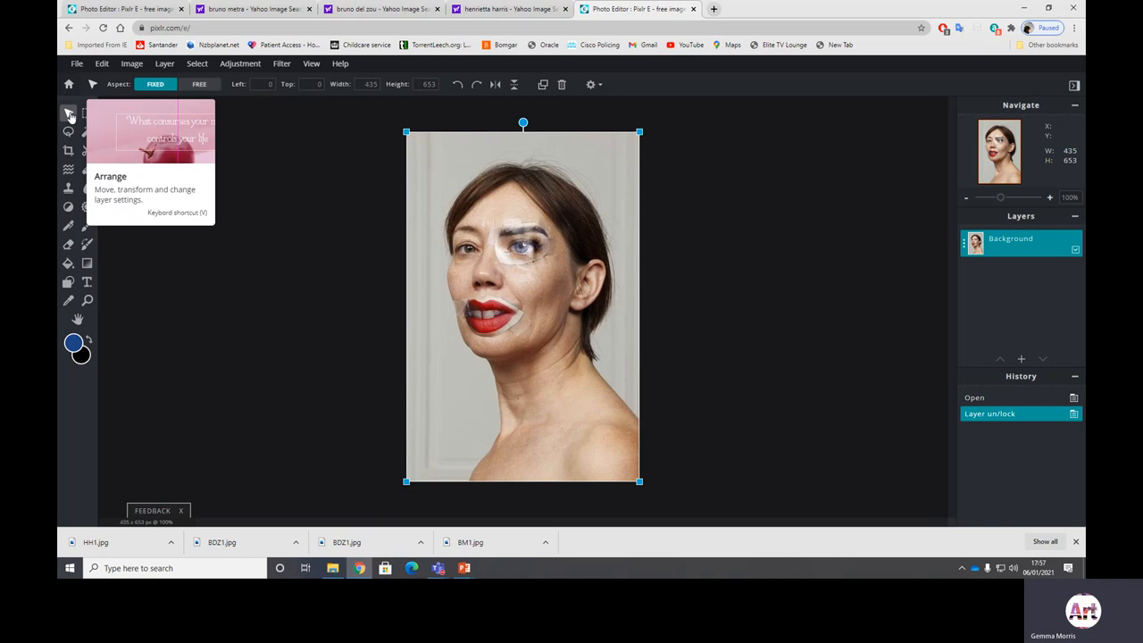
{"action": "mouse_move", "coordinate": [68, 131]}
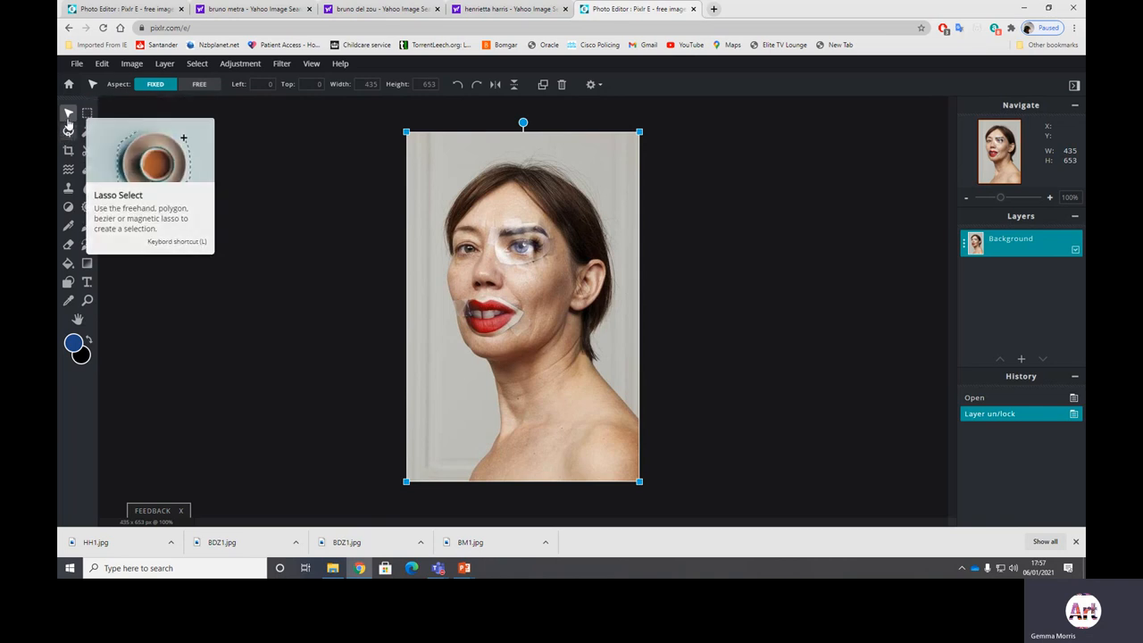
{"action": "mouse_move", "coordinate": [165, 188]}
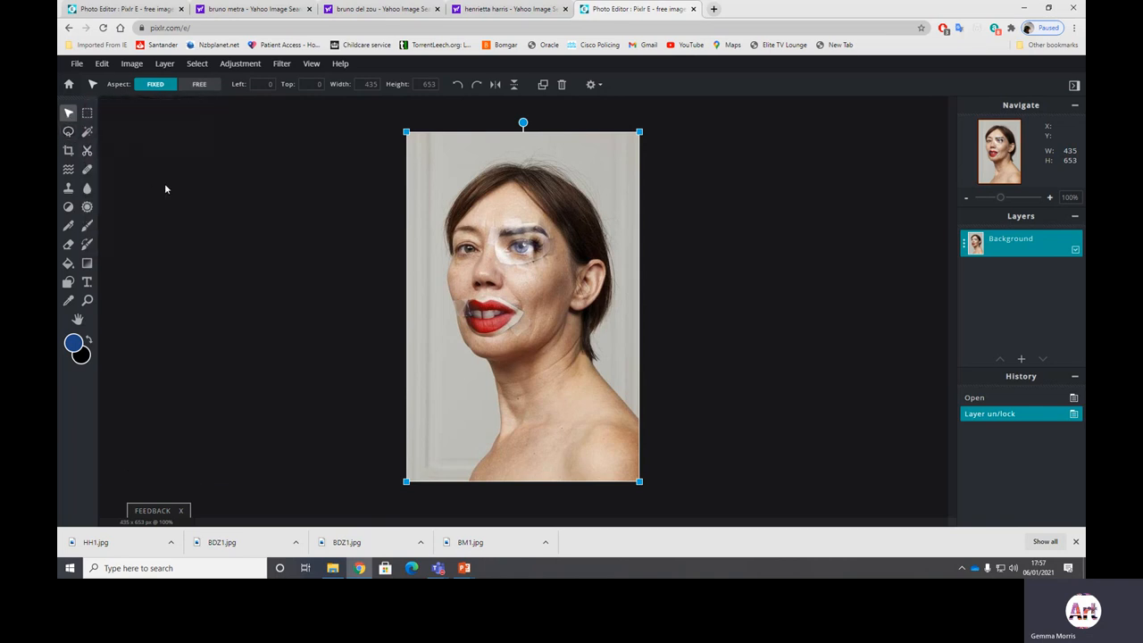
- Activate the Lasso selection tool
{"action": "left_click", "coordinate": [68, 131]}
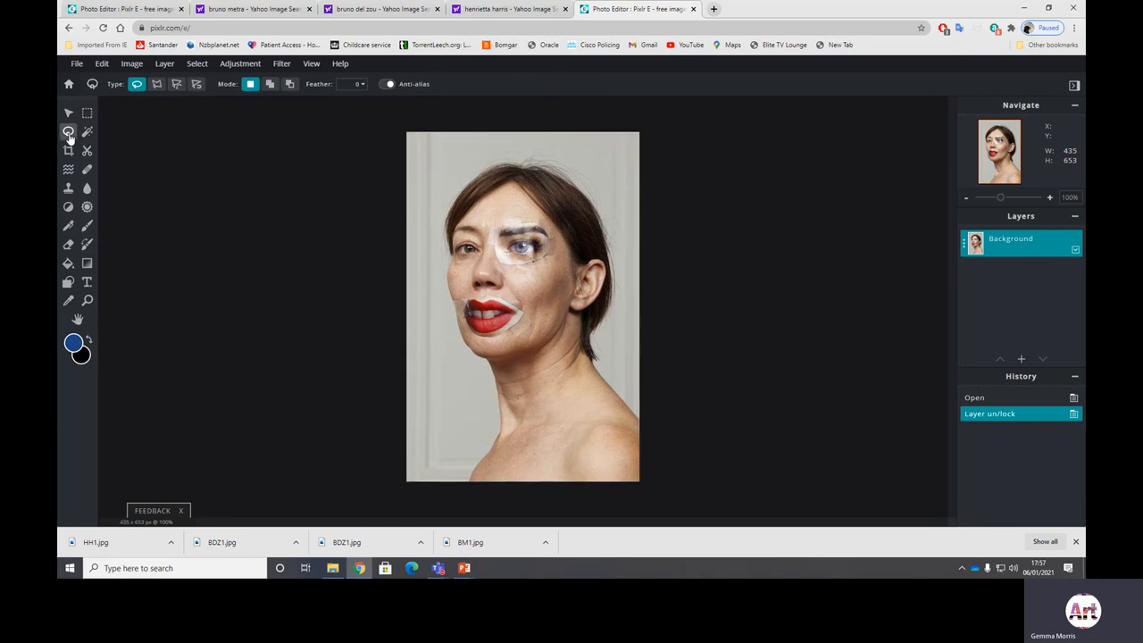
{"action": "mouse_move", "coordinate": [157, 83]}
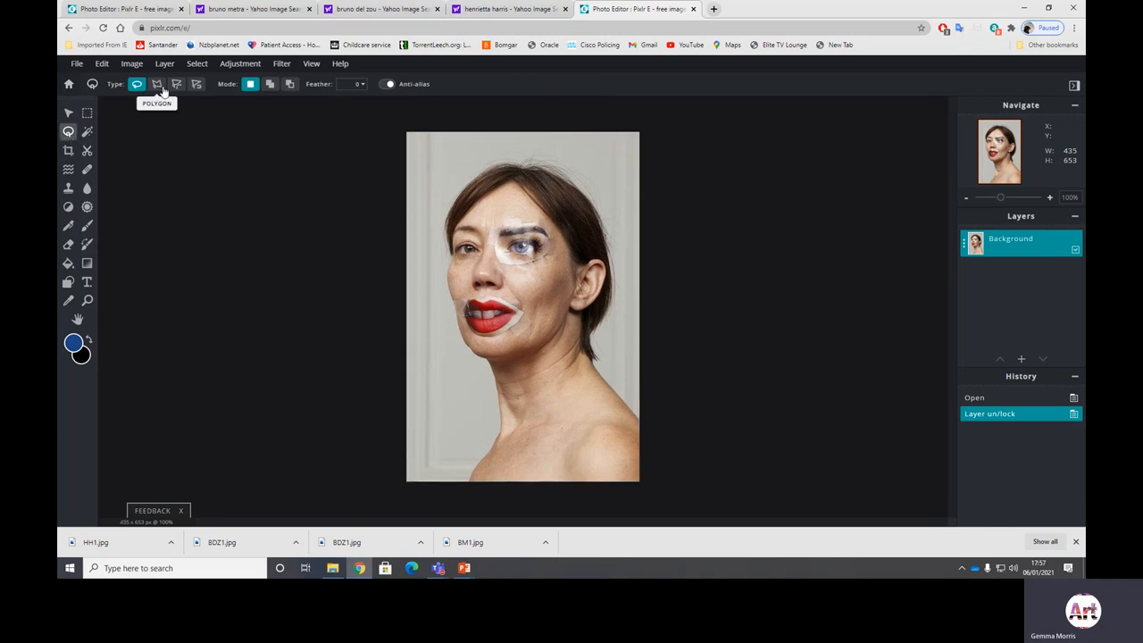
{"action": "mouse_move", "coordinate": [196, 83]}
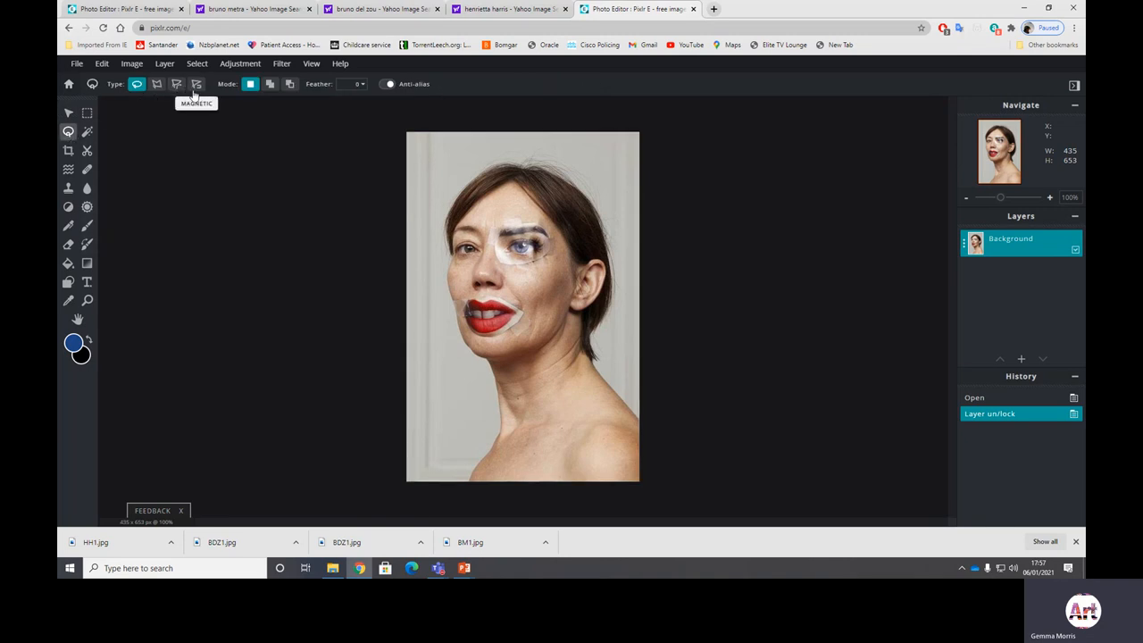
- Use the Free lasso type and clear the oversized first selection with Select > Deselect
{"action": "left_click", "coordinate": [137, 83]}
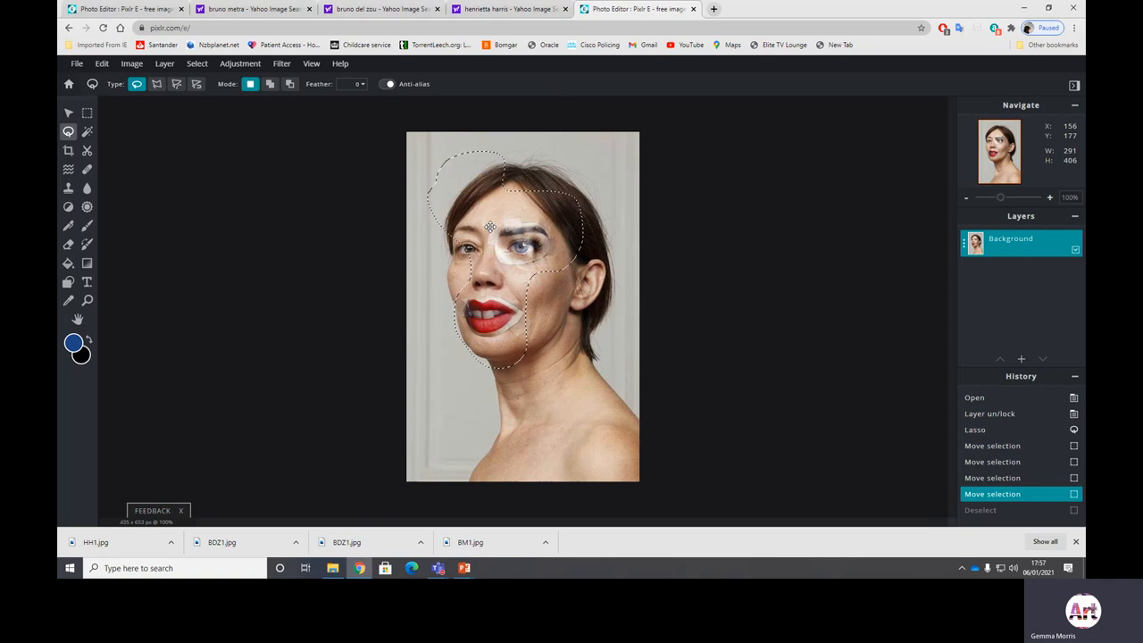
{"action": "left_click", "coordinate": [196, 64]}
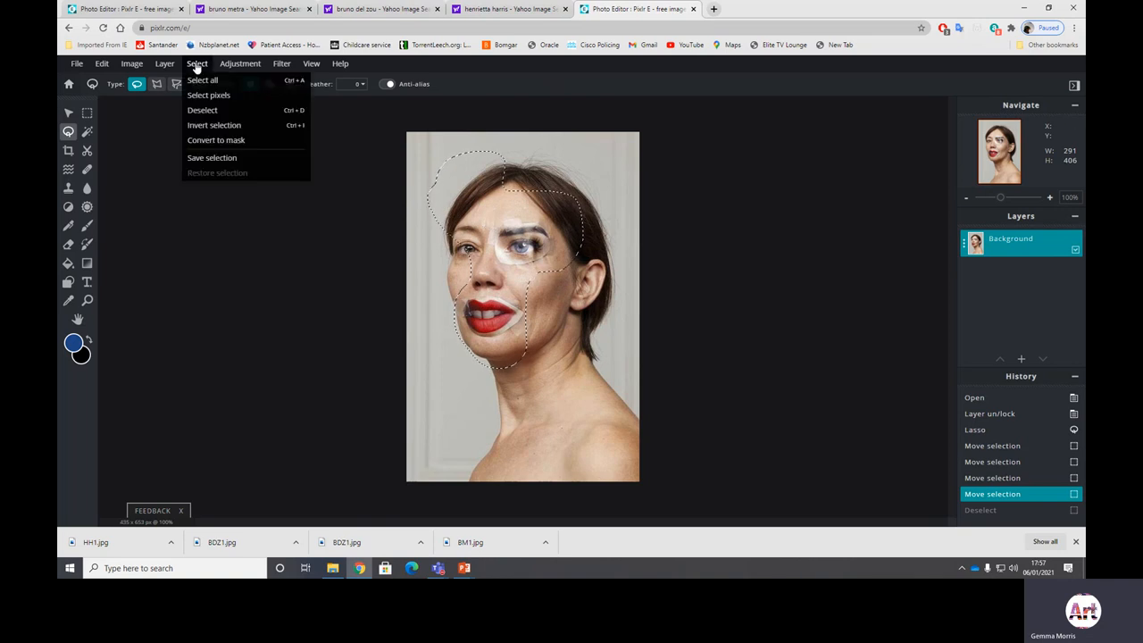
{"action": "left_click", "coordinate": [202, 109]}
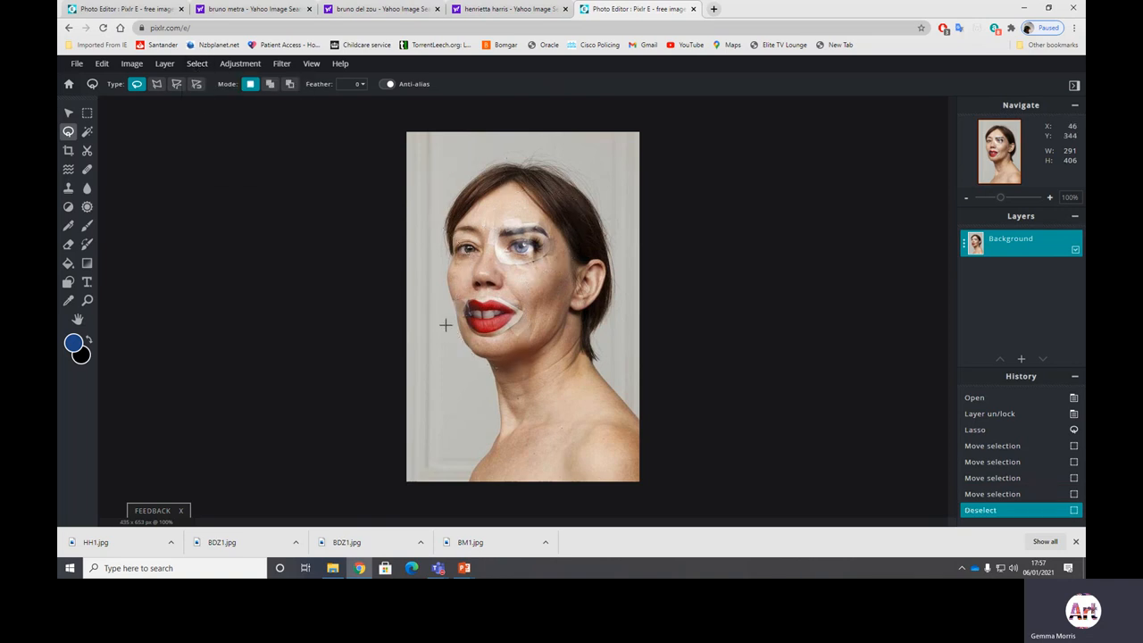
{"action": "mouse_move", "coordinate": [574, 219]}
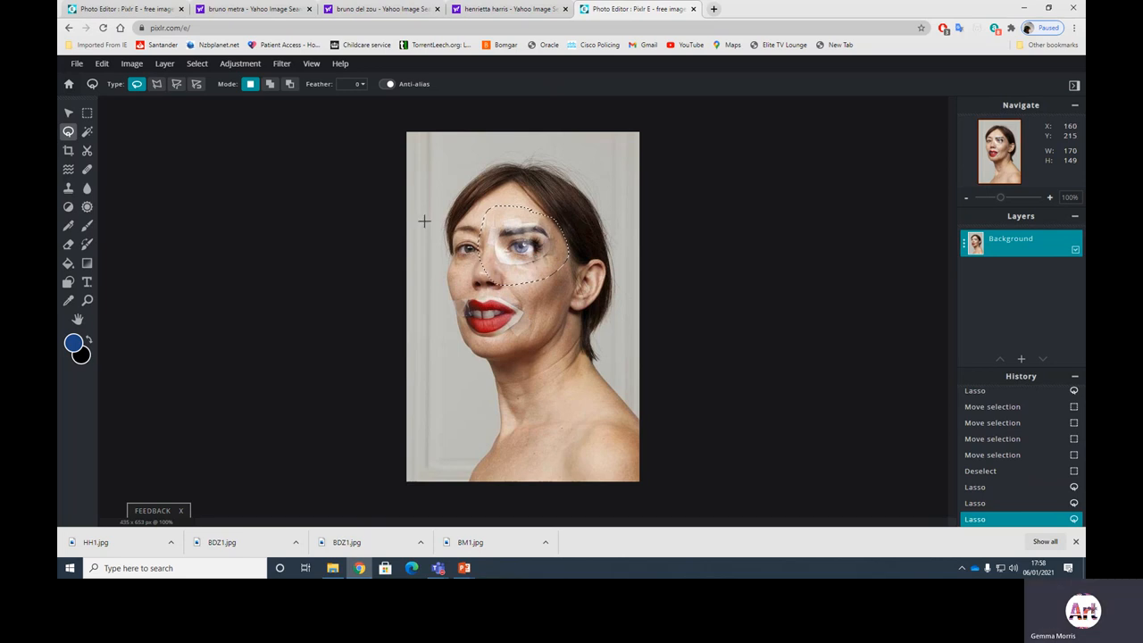
- Copy the eye patch to a new layer, then enlarge and move it over the upper head
{"action": "left_click", "coordinate": [102, 63]}
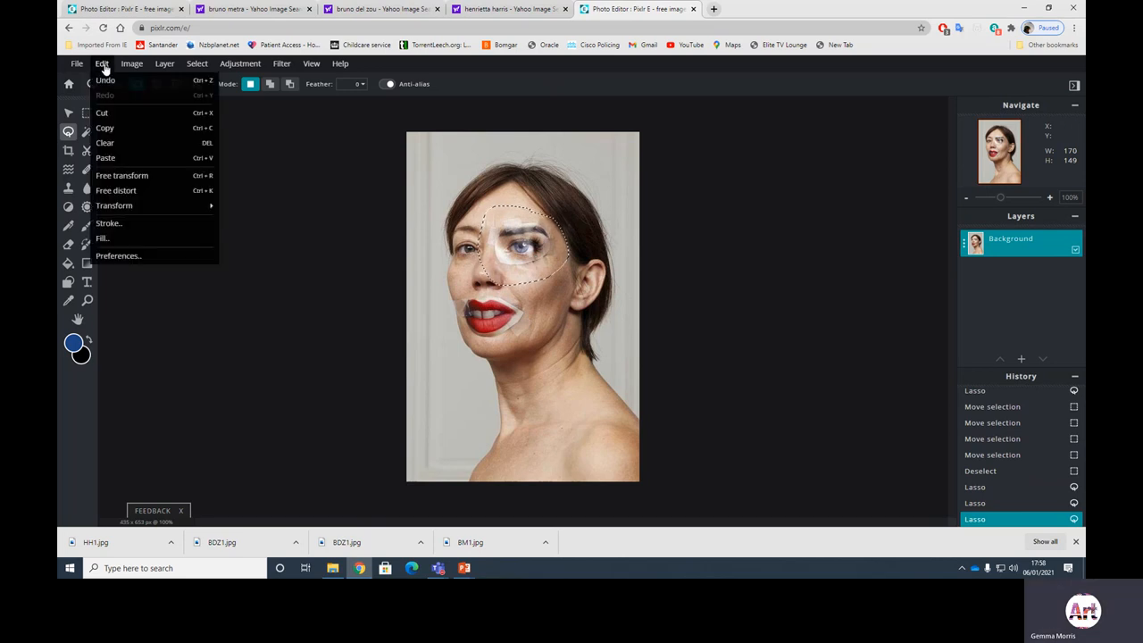
{"action": "left_click", "coordinate": [105, 128]}
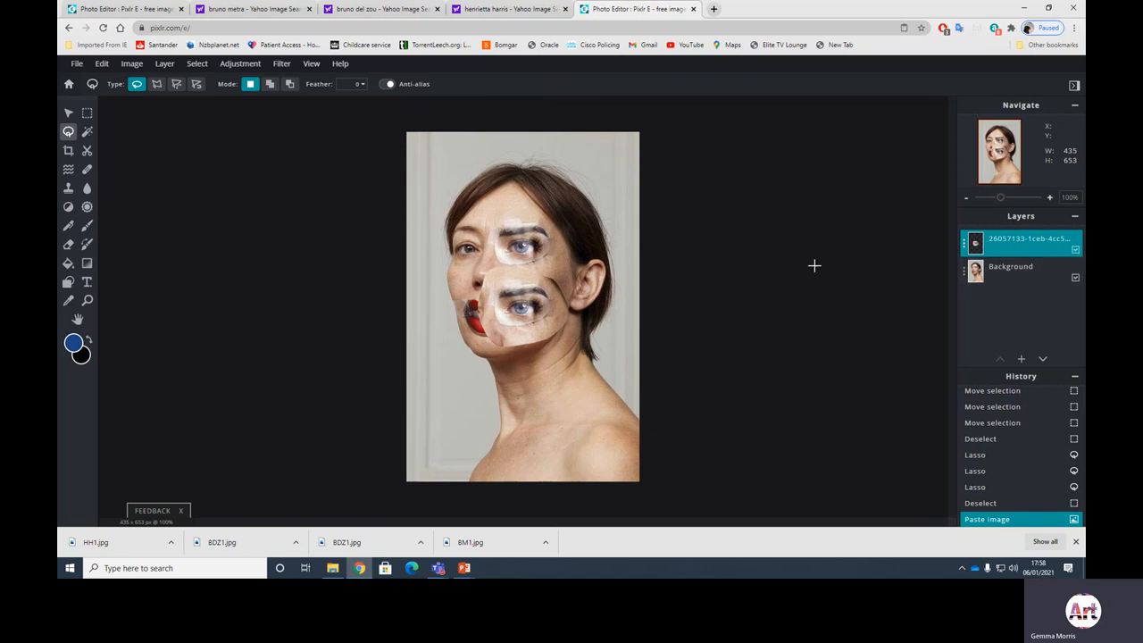
{"action": "left_click", "coordinate": [68, 113]}
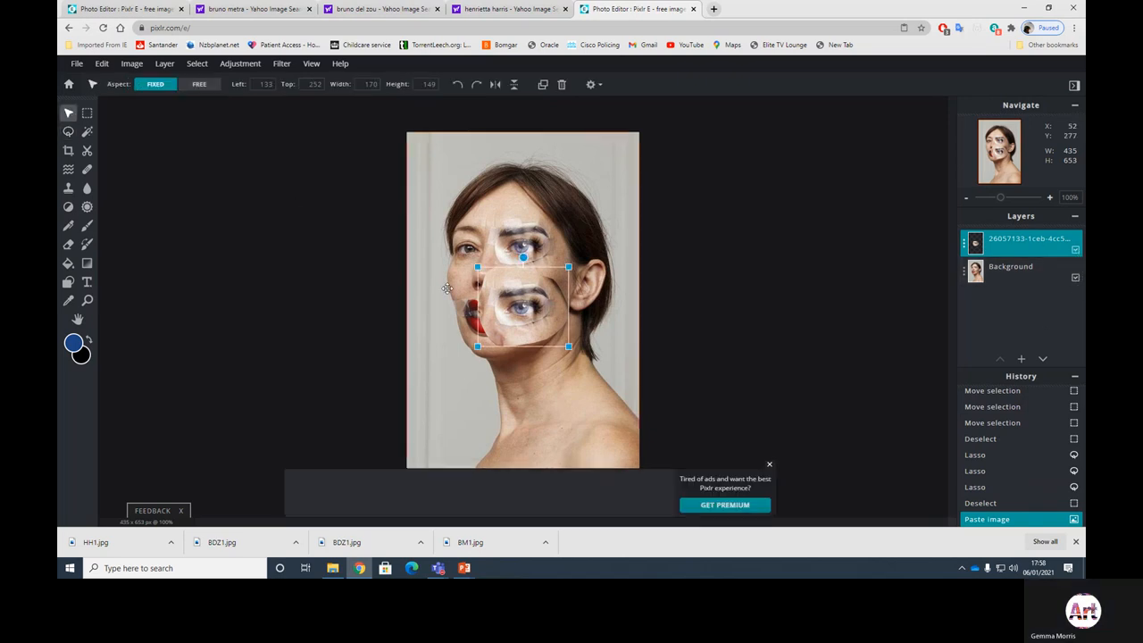
{"action": "left_click_drag", "start_coordinate": [523, 303], "coordinate": [544, 211]}
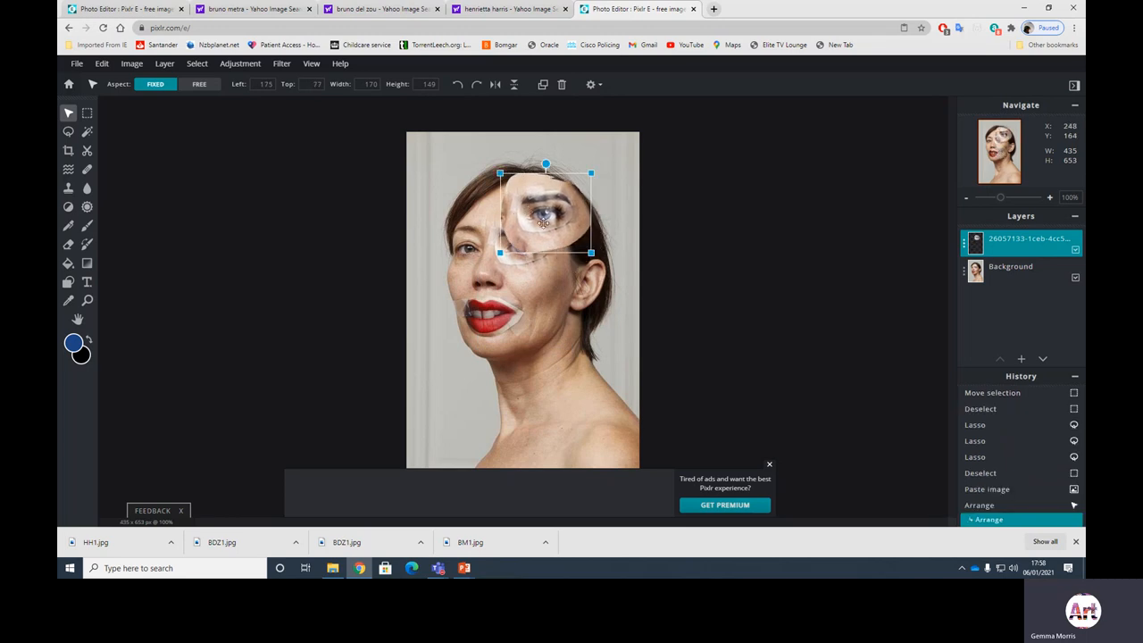
{"action": "left_click_drag", "start_coordinate": [545, 210], "coordinate": [545, 236]}
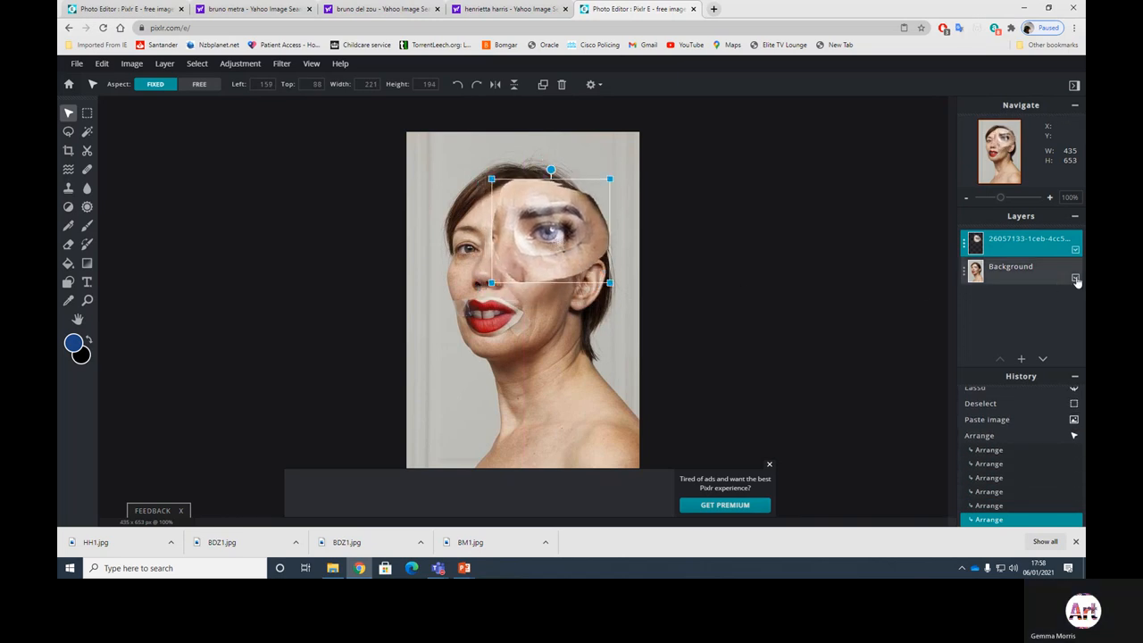
{"action": "left_click", "coordinate": [1075, 277]}
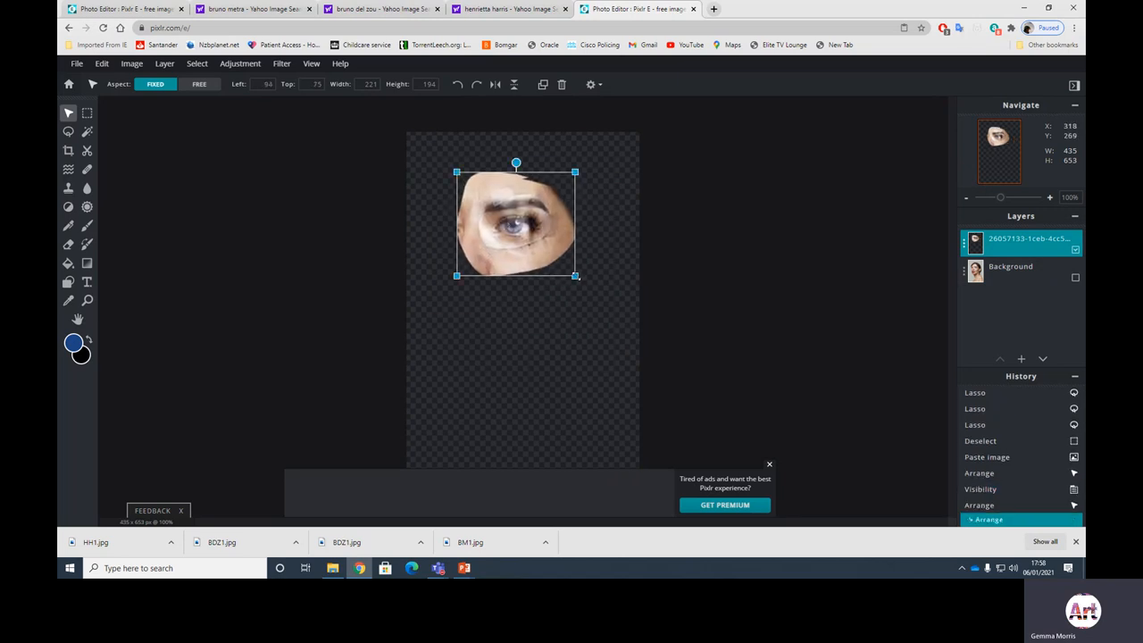
{"action": "left_click_drag", "start_coordinate": [516, 221], "coordinate": [564, 193]}
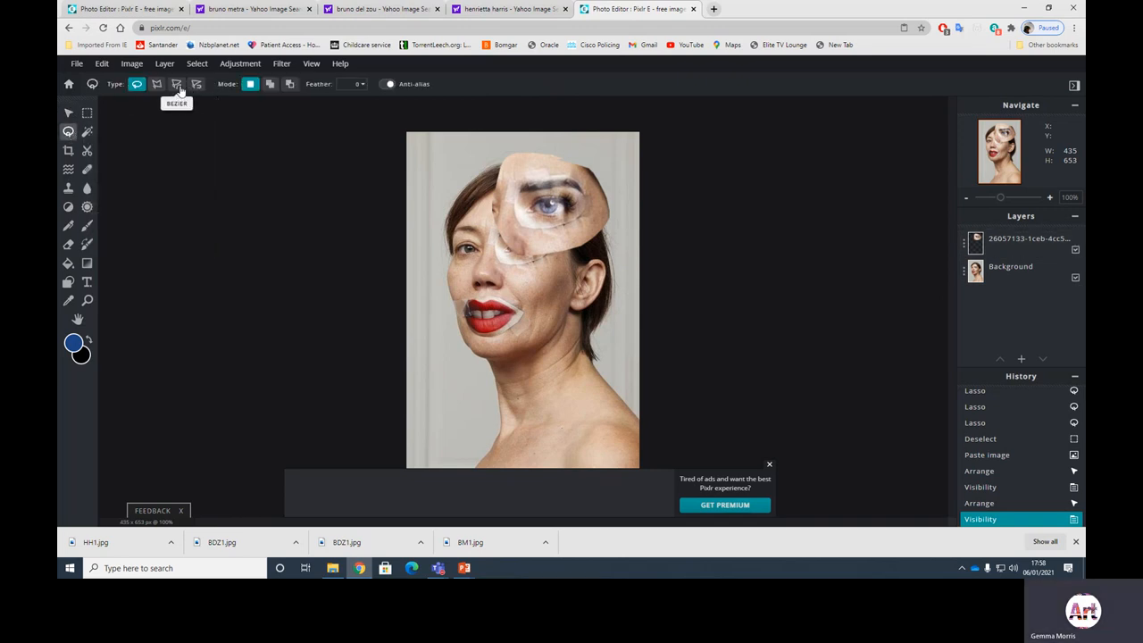
- Magnetic-lasso the lips, paste the copy as a new layer, and show the Background again
{"action": "left_click", "coordinate": [196, 83]}
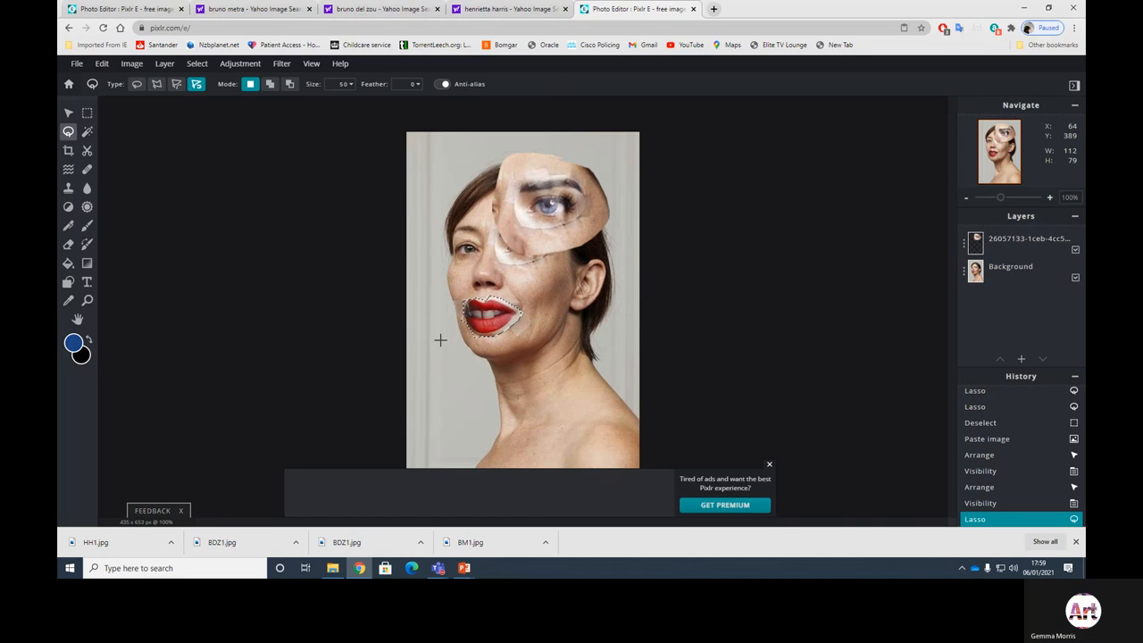
{"action": "left_click", "coordinate": [102, 62]}
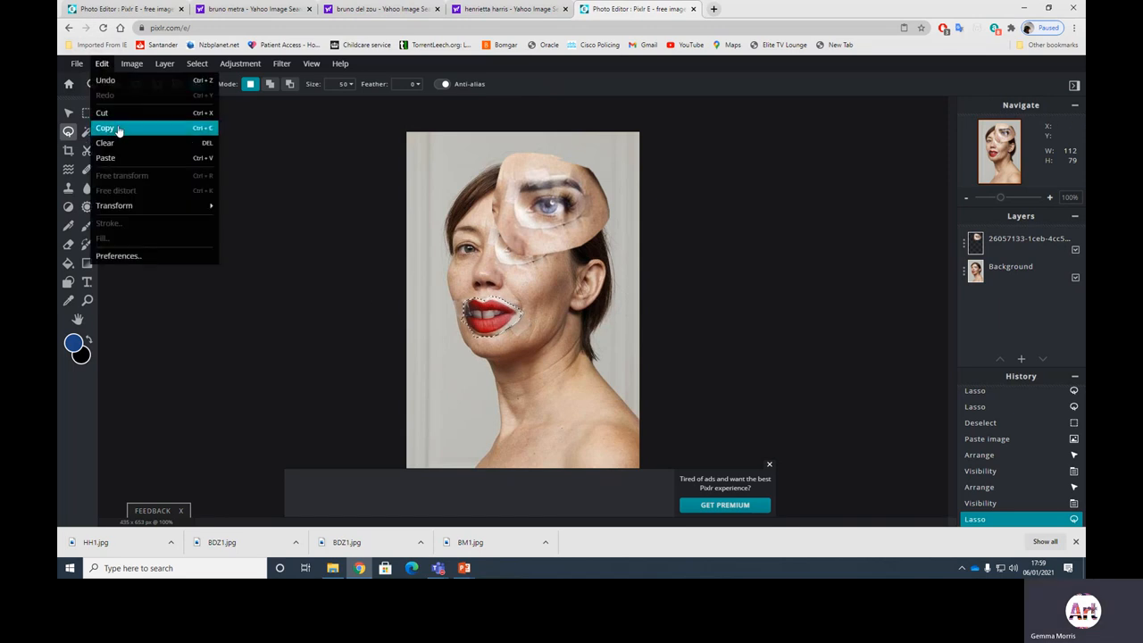
{"action": "mouse_move", "coordinate": [106, 158]}
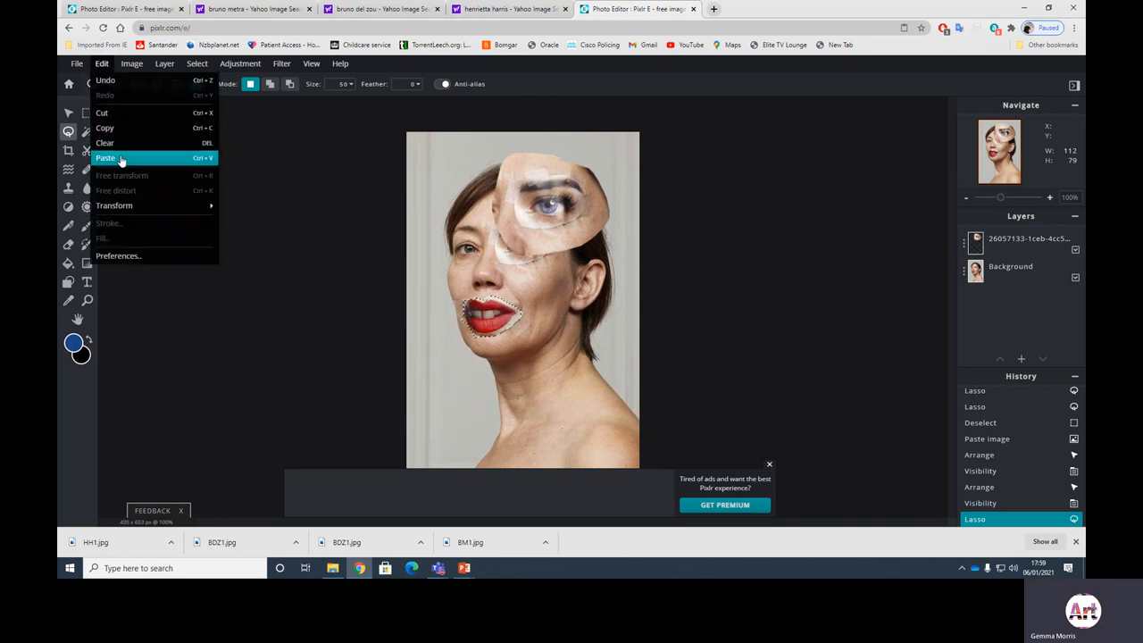
{"action": "left_click", "coordinate": [106, 158]}
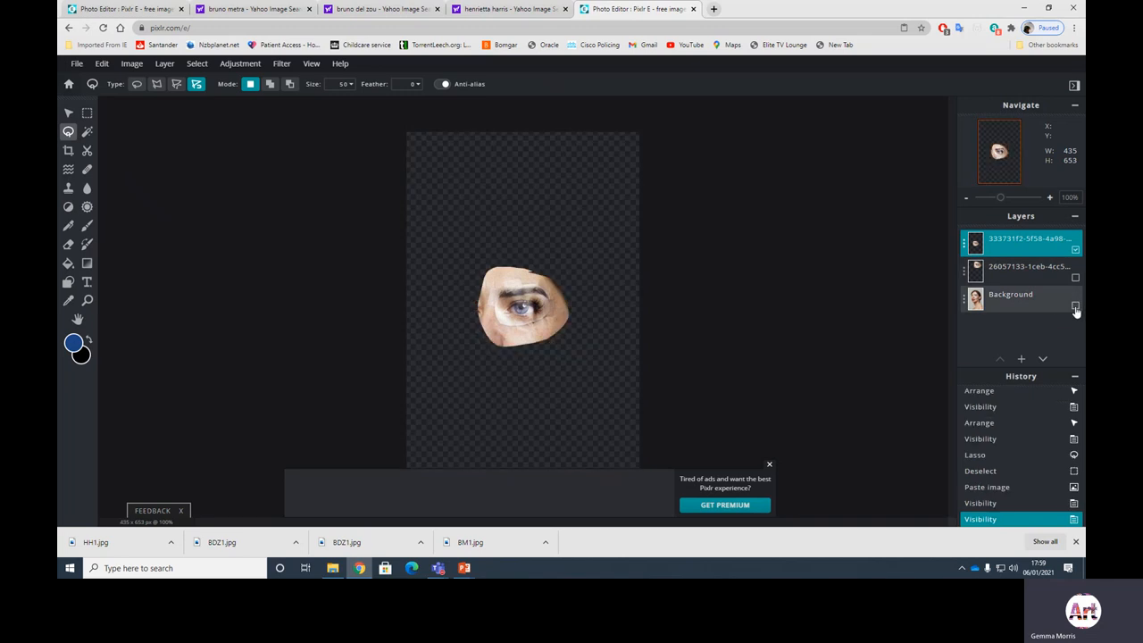
{"action": "left_click", "coordinate": [1076, 305]}
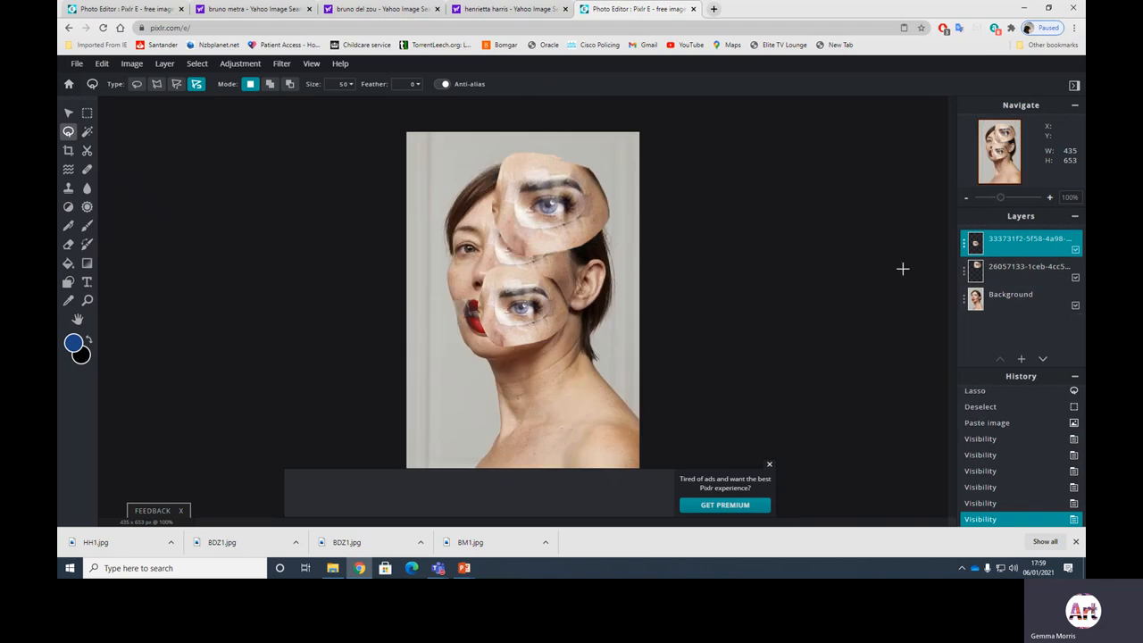
{"action": "mouse_move", "coordinate": [69, 112]}
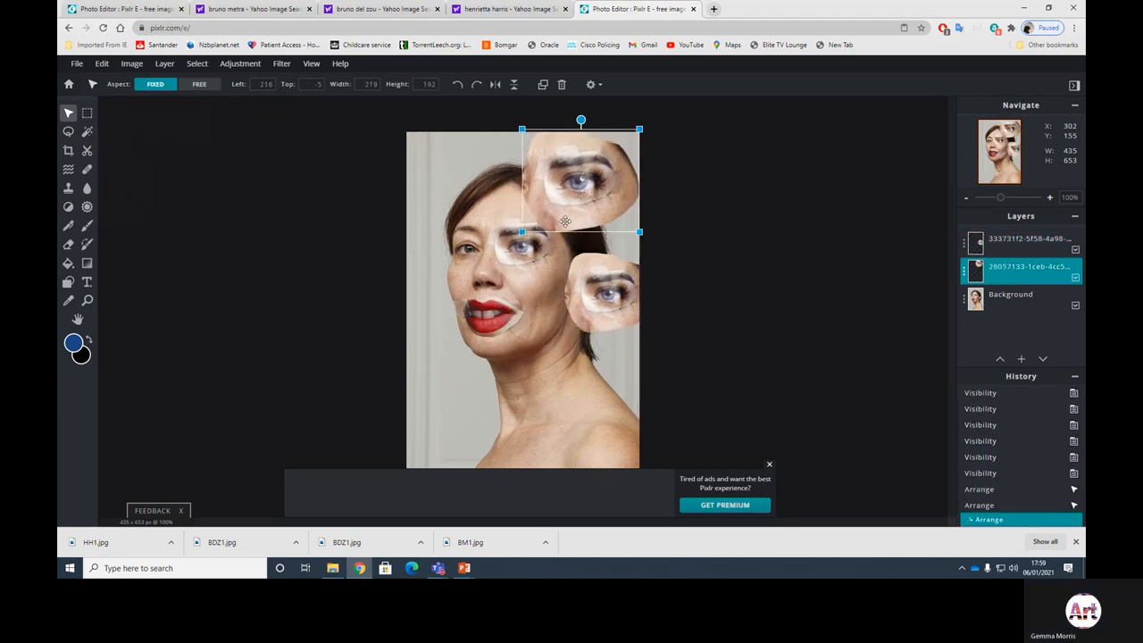
- Select the Background layer, lasso the lips, copy them, and toggle layer visibility
{"action": "left_click", "coordinate": [1009, 294]}
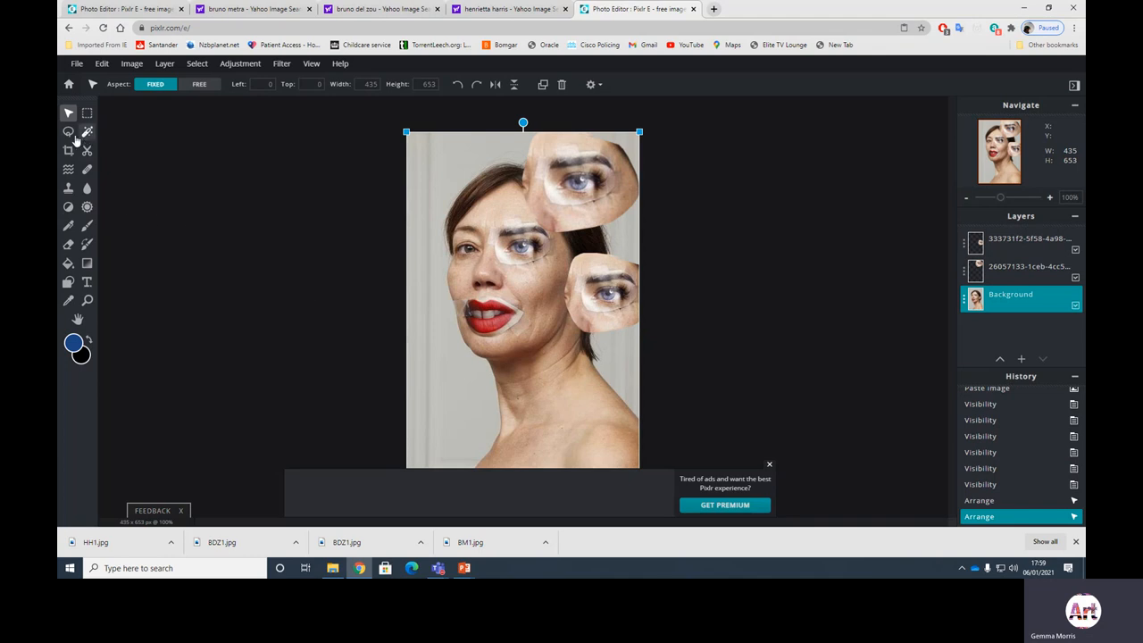
{"action": "left_click", "coordinate": [69, 132]}
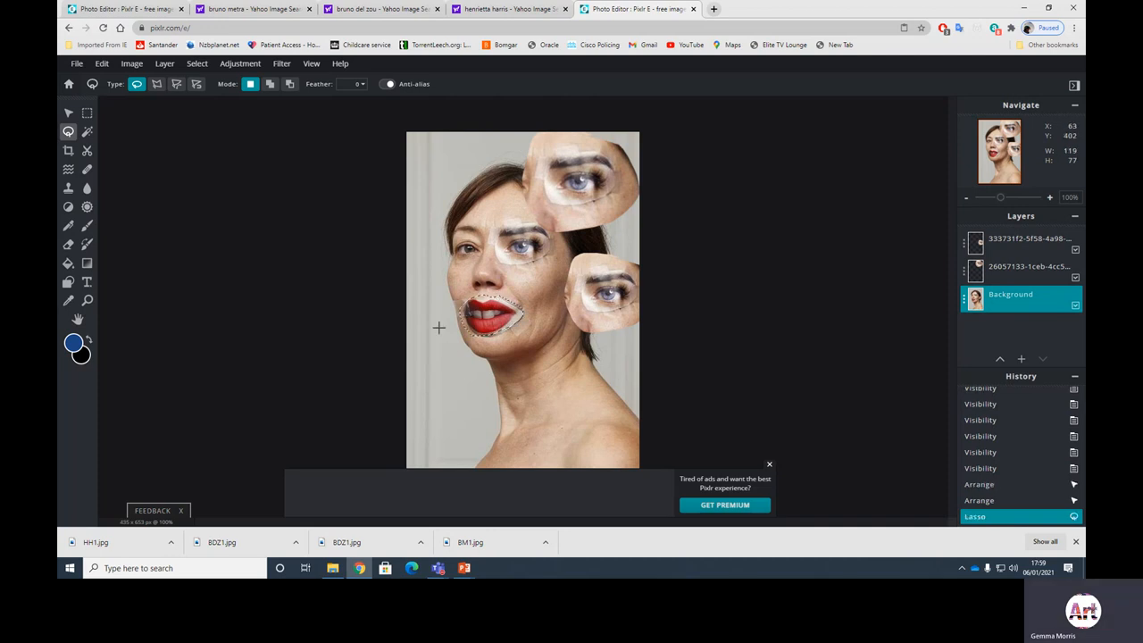
{"action": "left_click", "coordinate": [102, 63]}
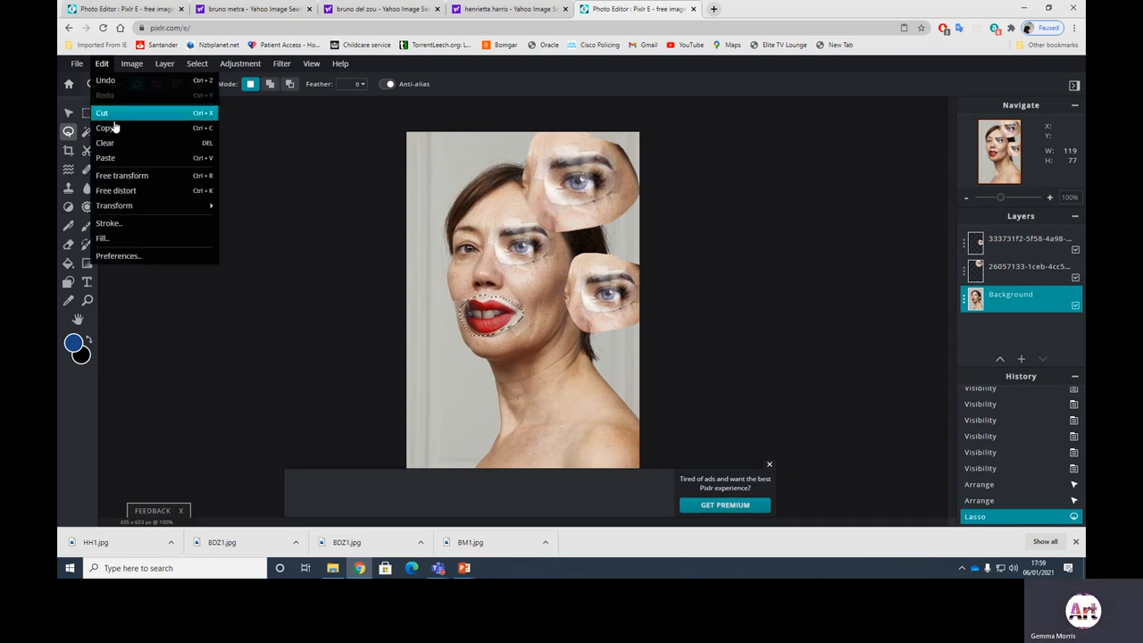
{"action": "left_click", "coordinate": [105, 157]}
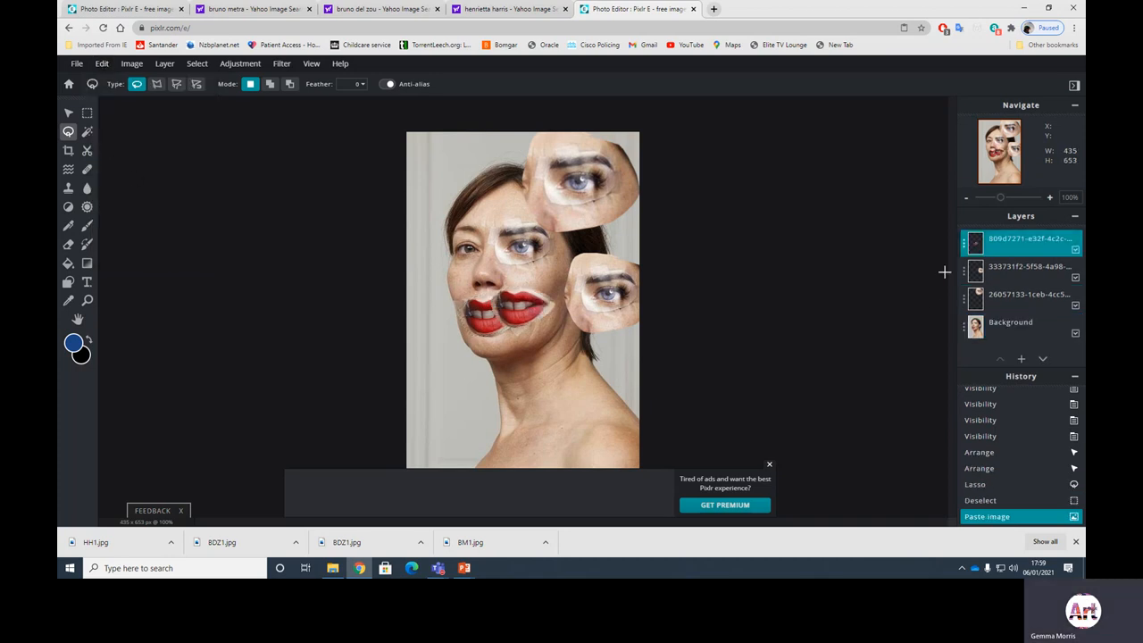
{"action": "left_click", "coordinate": [1076, 326]}
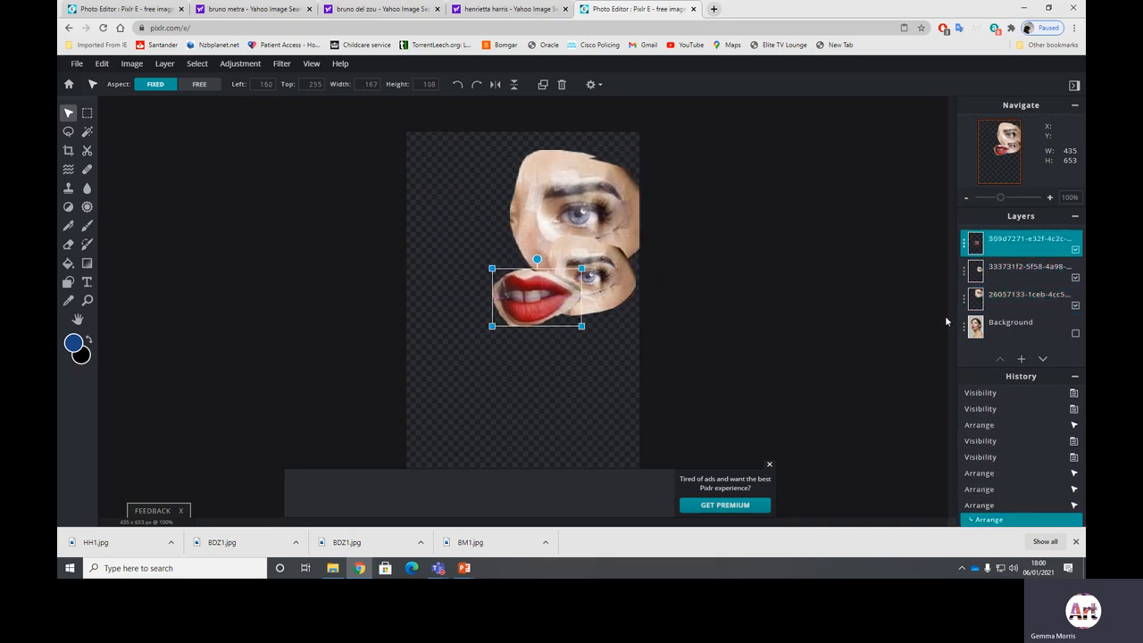
- Show the Background, then shrink an eye piece and move it to the top left
{"action": "left_click", "coordinate": [1010, 322]}
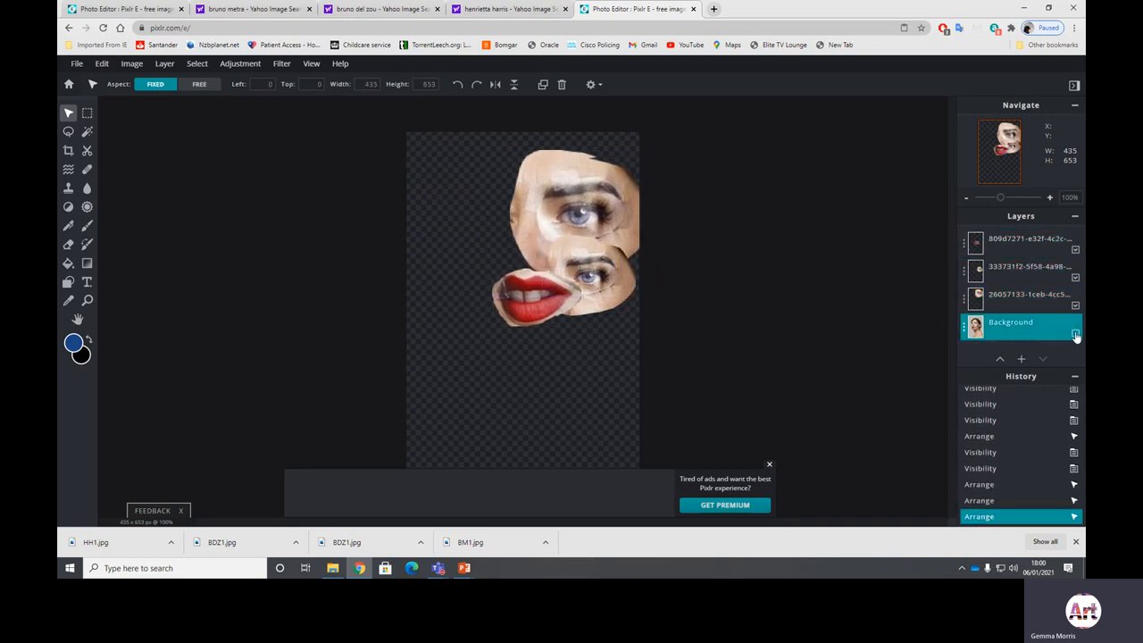
{"action": "left_click", "coordinate": [1075, 334]}
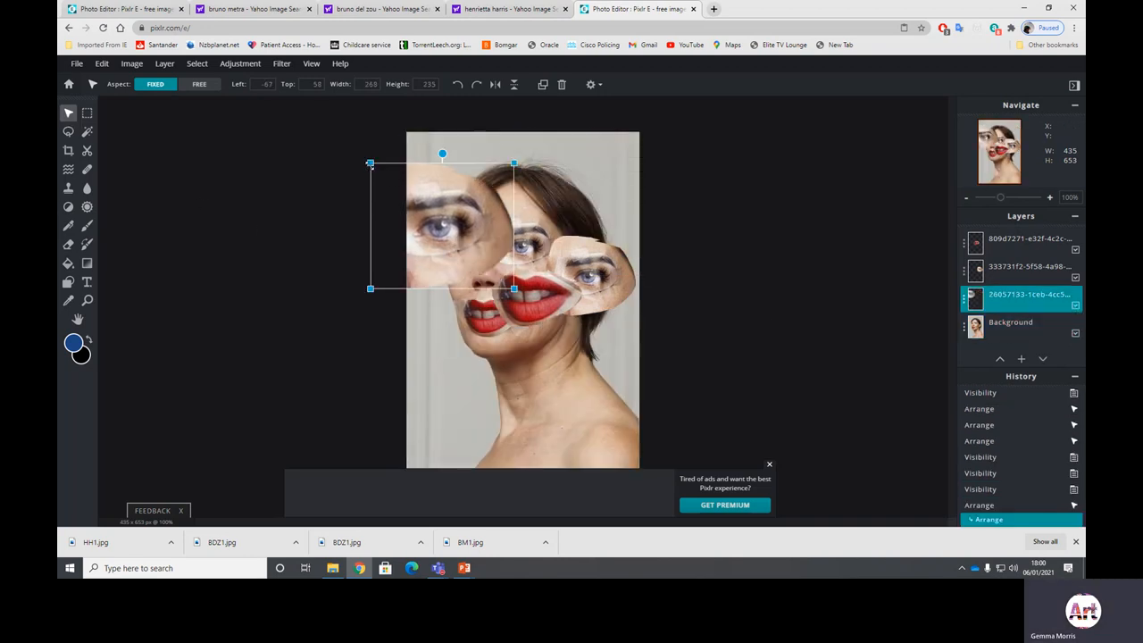
{"action": "left_click_drag", "start_coordinate": [442, 223], "coordinate": [585, 268]}
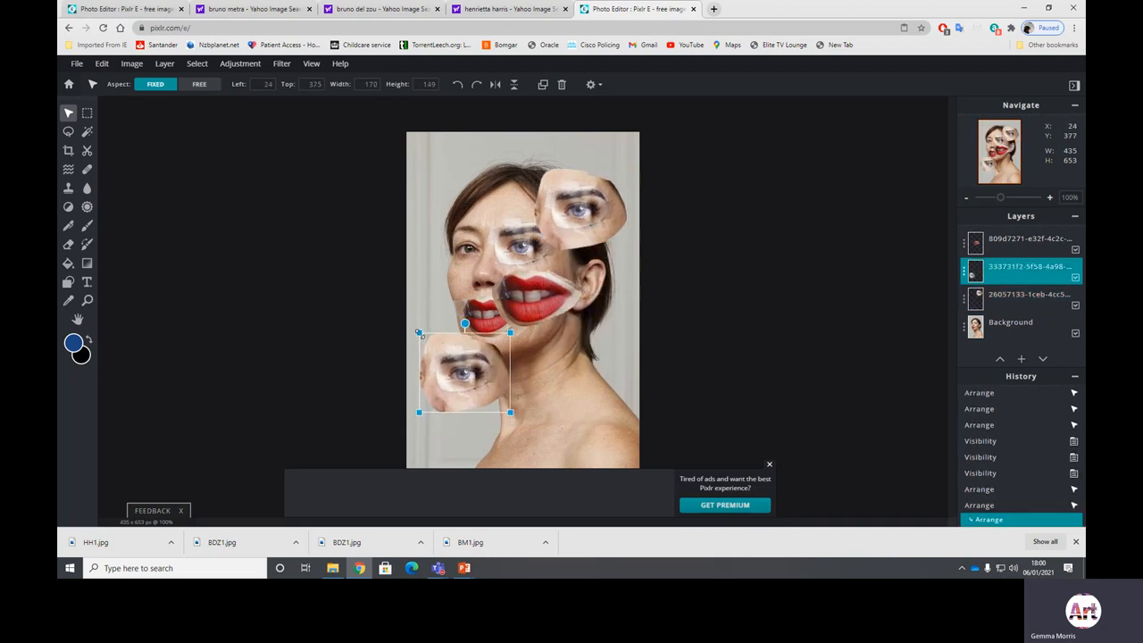
{"action": "left_click_drag", "start_coordinate": [464, 370], "coordinate": [446, 187]}
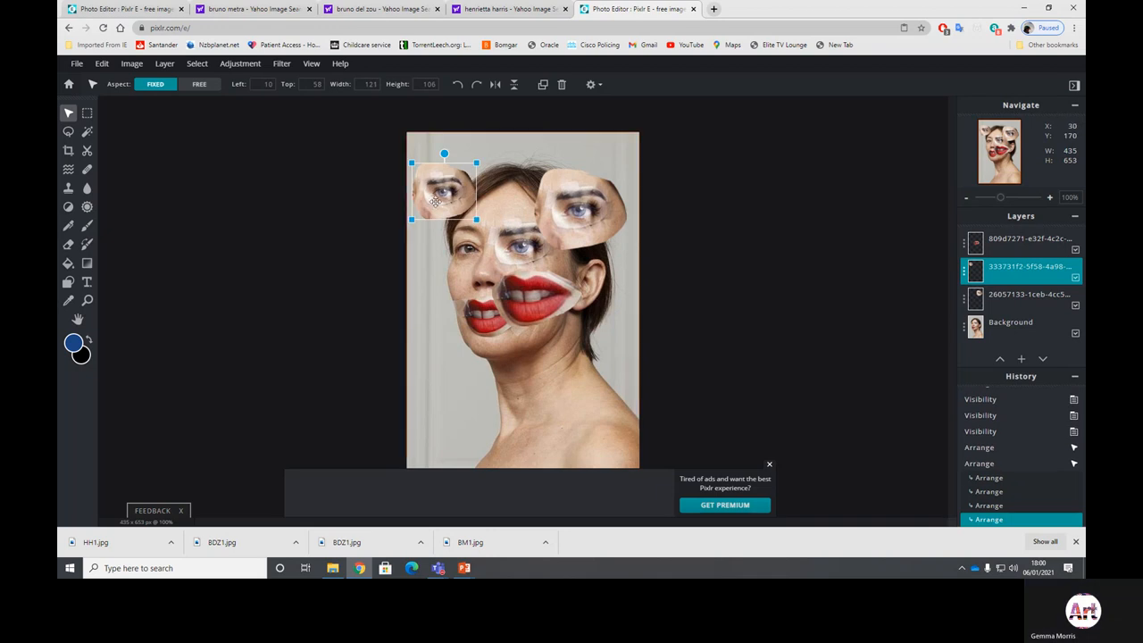
- Position the lips piece over the mouth, deselect all layers, and dismiss the premium ad
{"action": "left_click", "coordinate": [494, 84]}
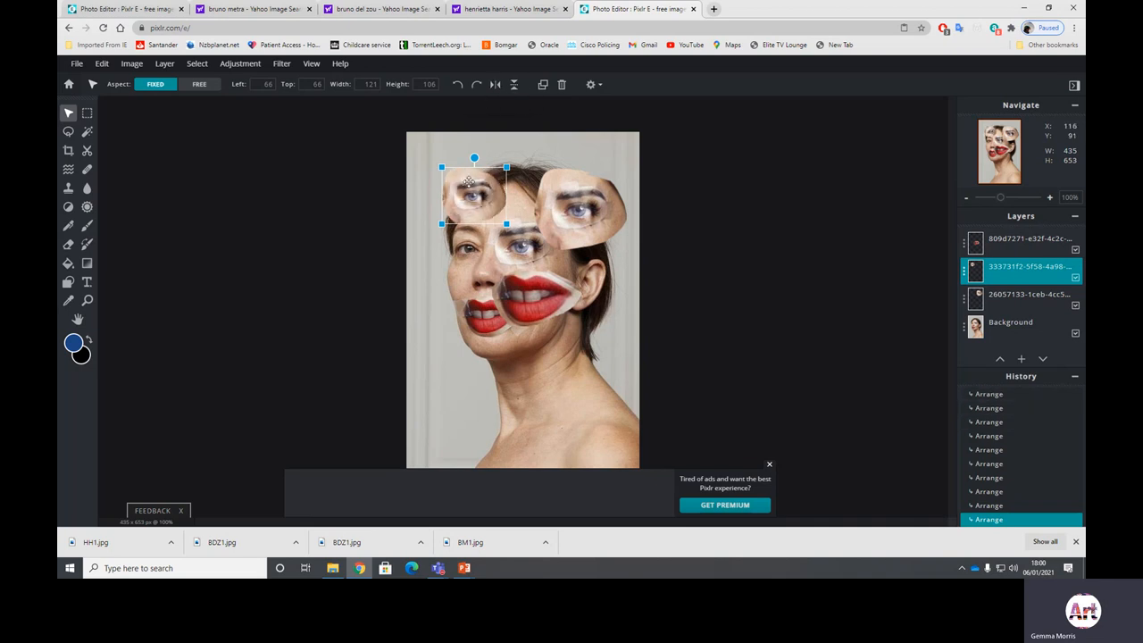
{"action": "left_click_drag", "start_coordinate": [474, 194], "coordinate": [451, 175]}
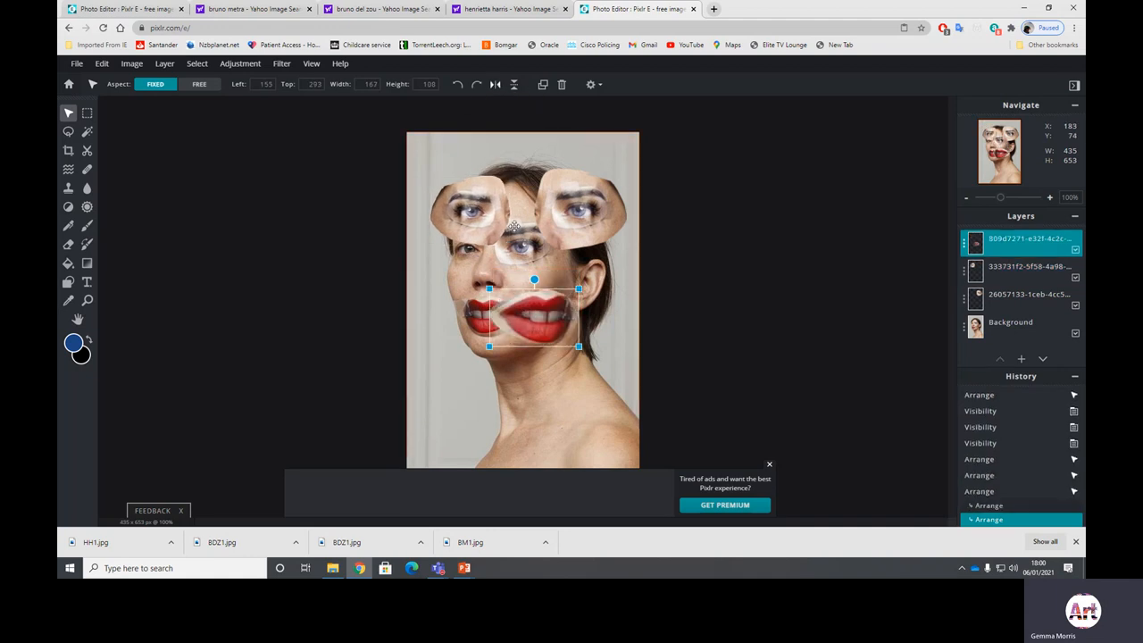
{"action": "left_click_drag", "start_coordinate": [534, 317], "coordinate": [579, 332]}
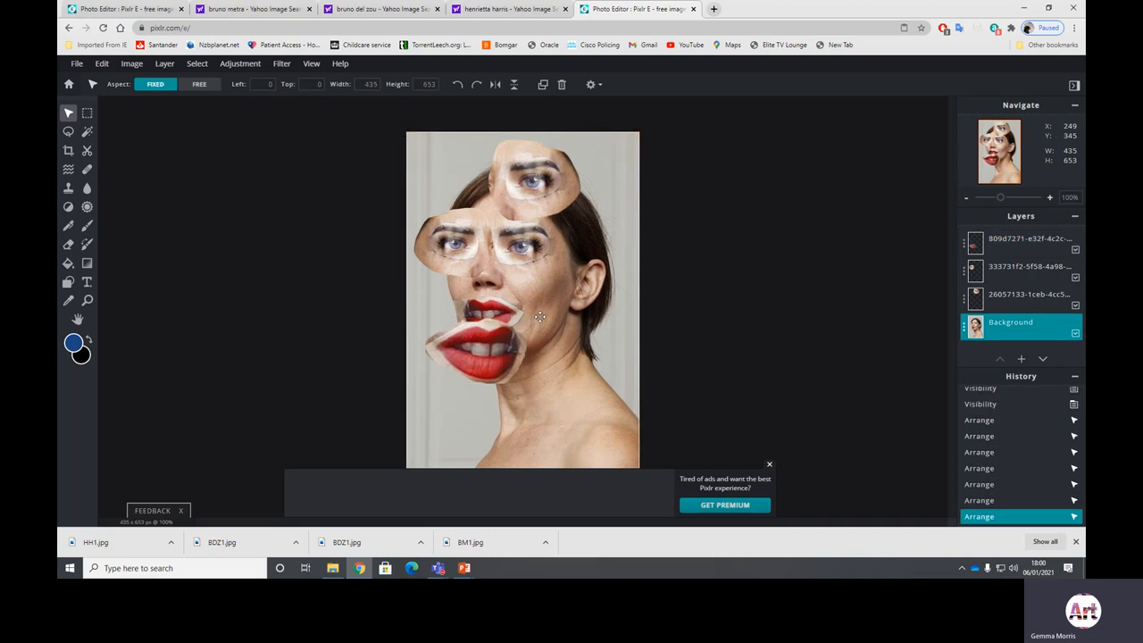
{"action": "left_click", "coordinate": [1010, 321]}
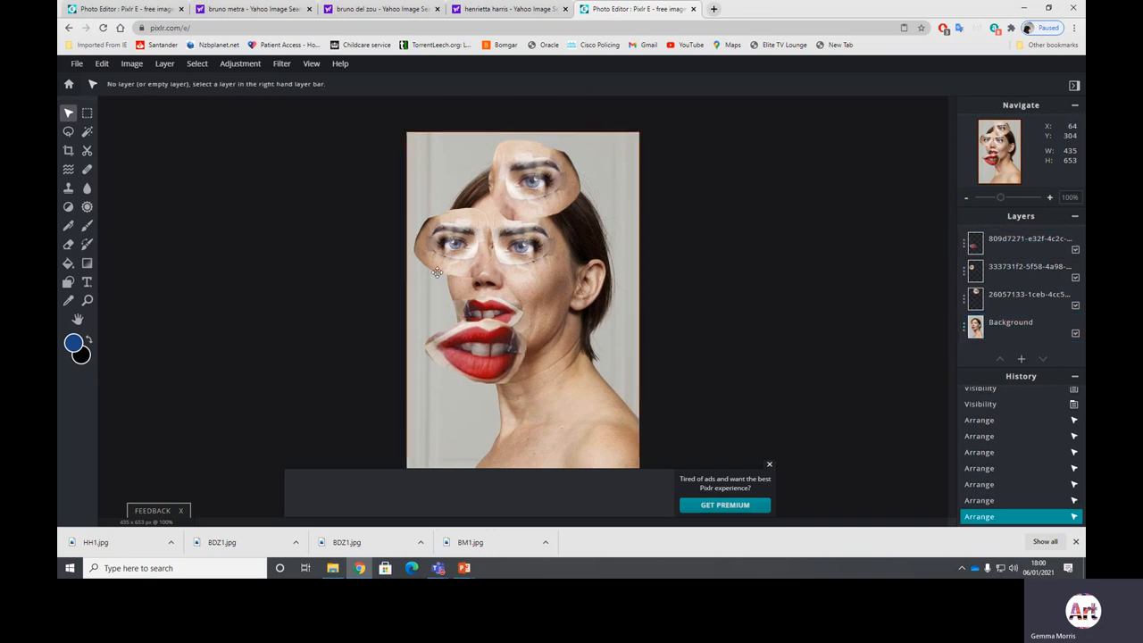
{"action": "left_click", "coordinate": [769, 464]}
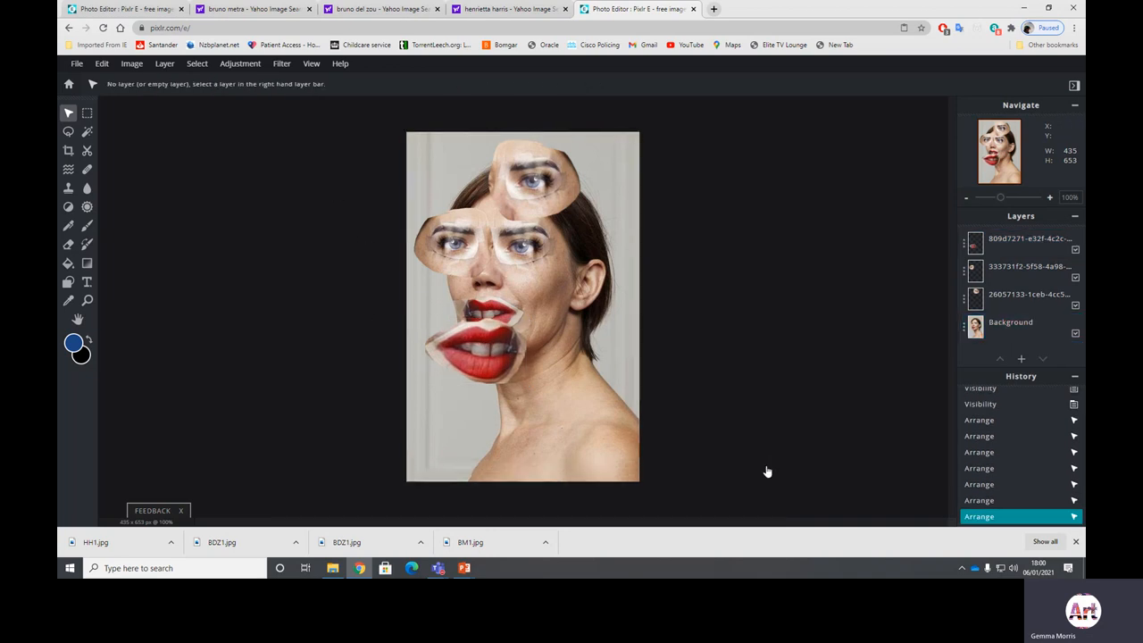
- Add BDZ1.jpg as a new layer, drag it into position, and activate that layer
{"action": "left_click", "coordinate": [131, 63]}
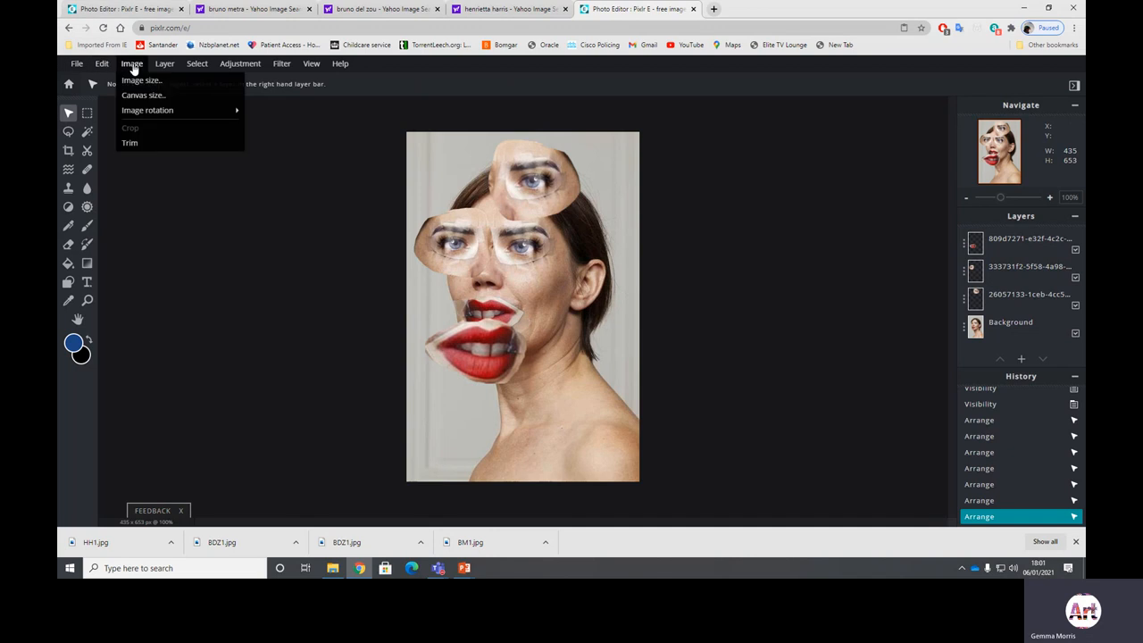
{"action": "left_click", "coordinate": [164, 64]}
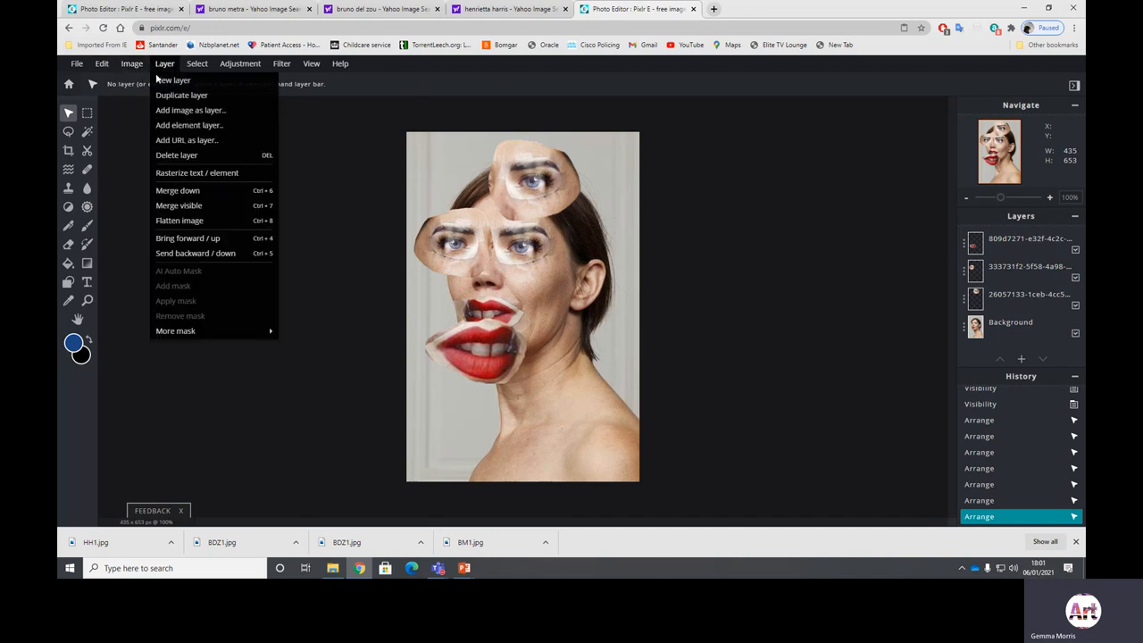
{"action": "mouse_move", "coordinate": [179, 109]}
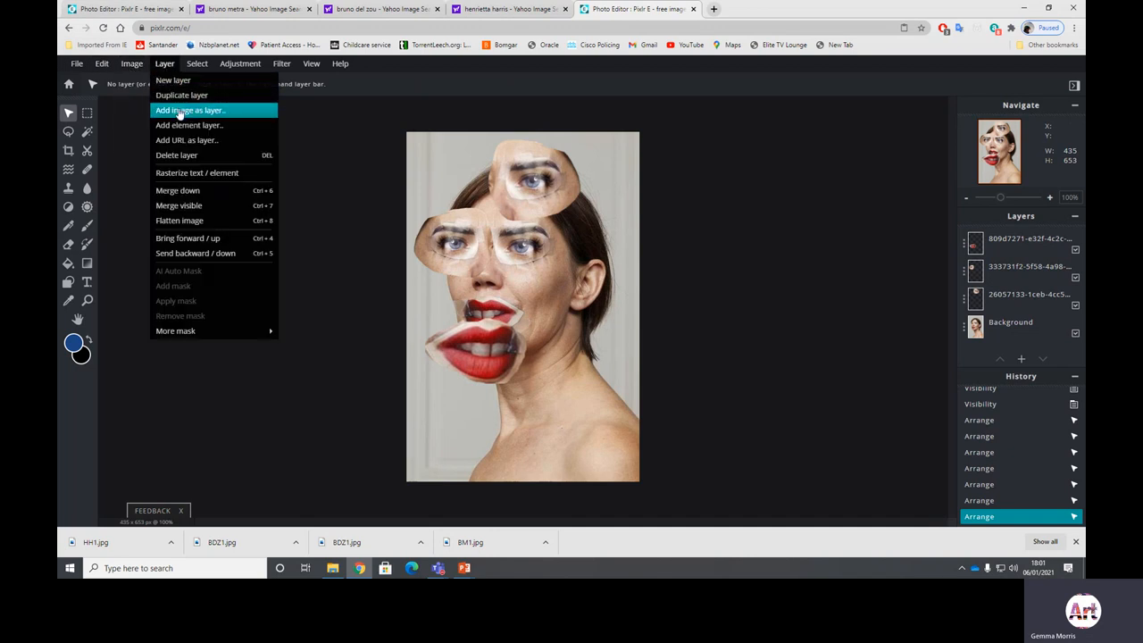
{"action": "left_click", "coordinate": [189, 109]}
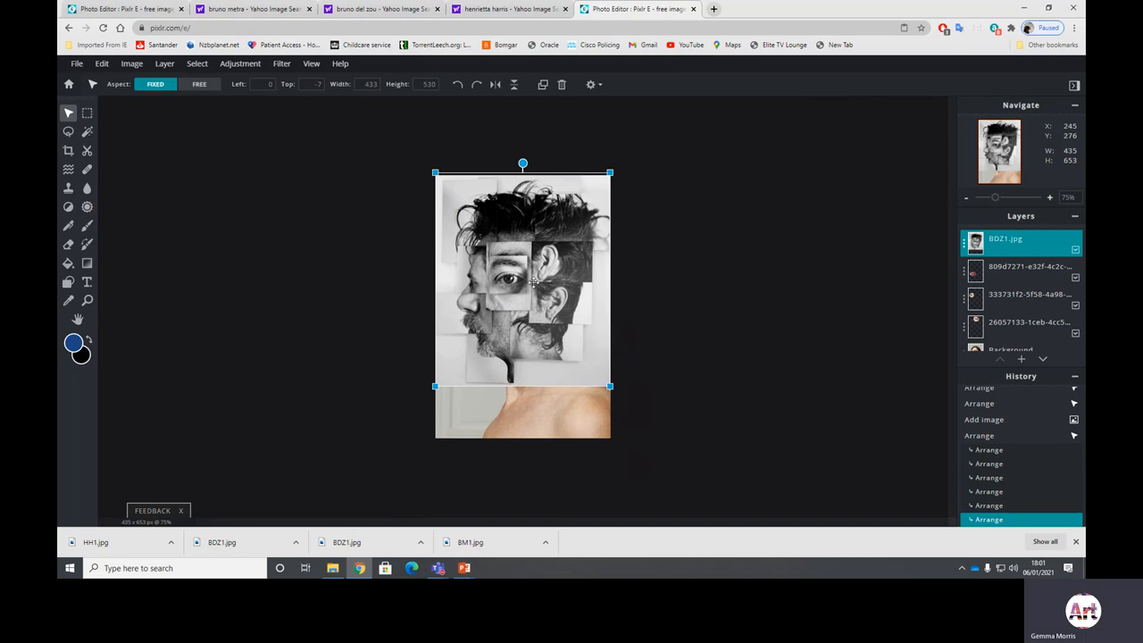
{"action": "left_click_drag", "start_coordinate": [522, 276], "coordinate": [419, 250]}
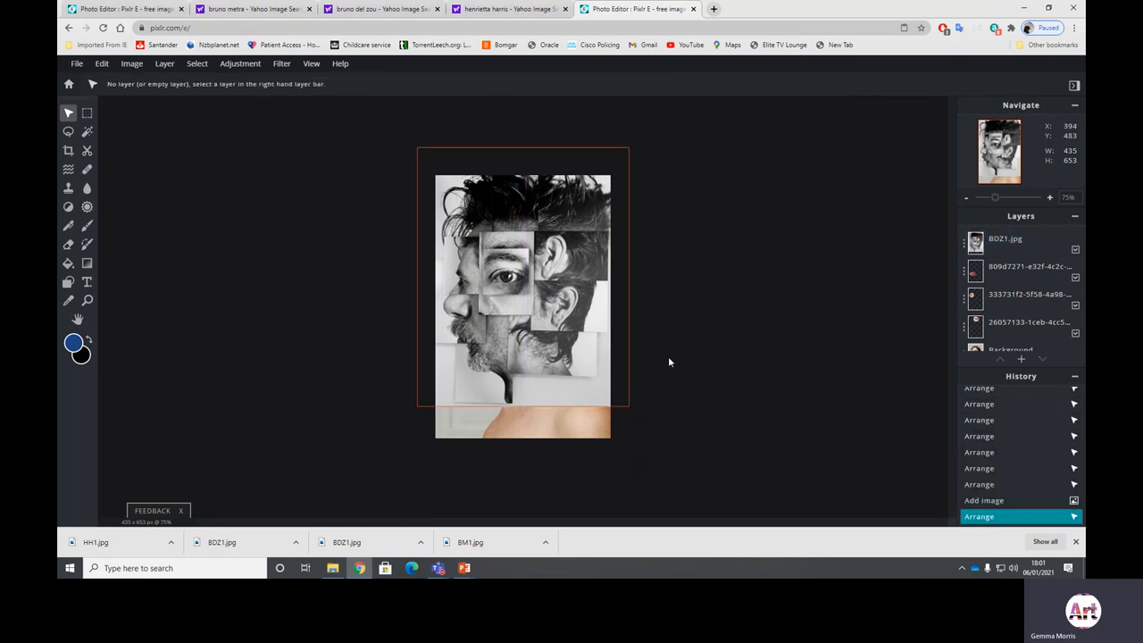
{"action": "left_click", "coordinate": [1005, 238]}
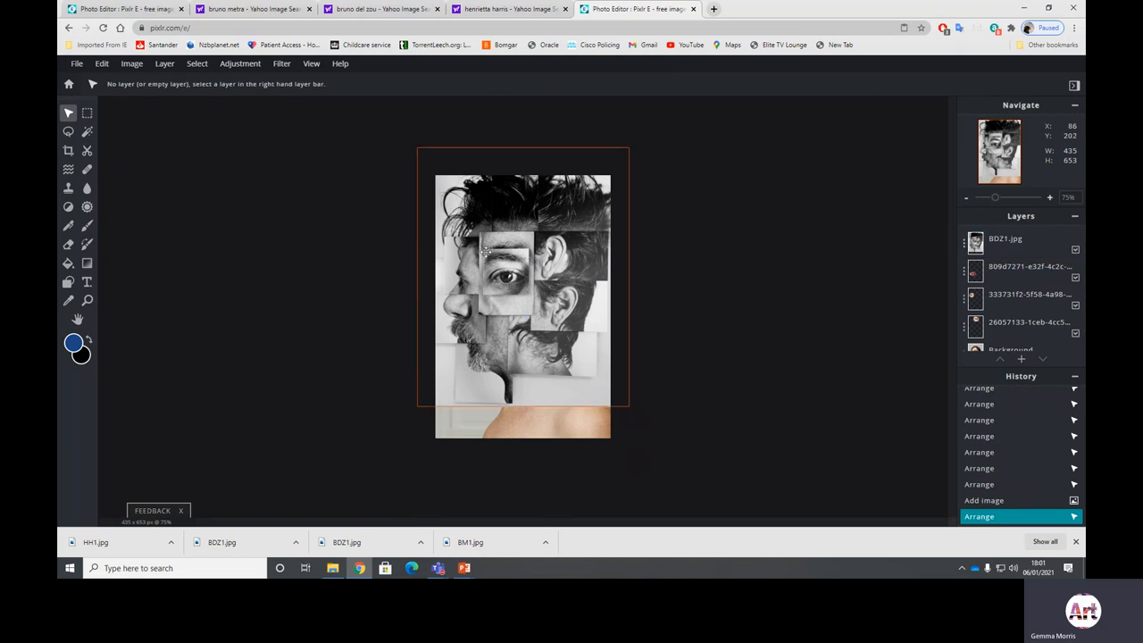
{"action": "left_click", "coordinate": [86, 114]}
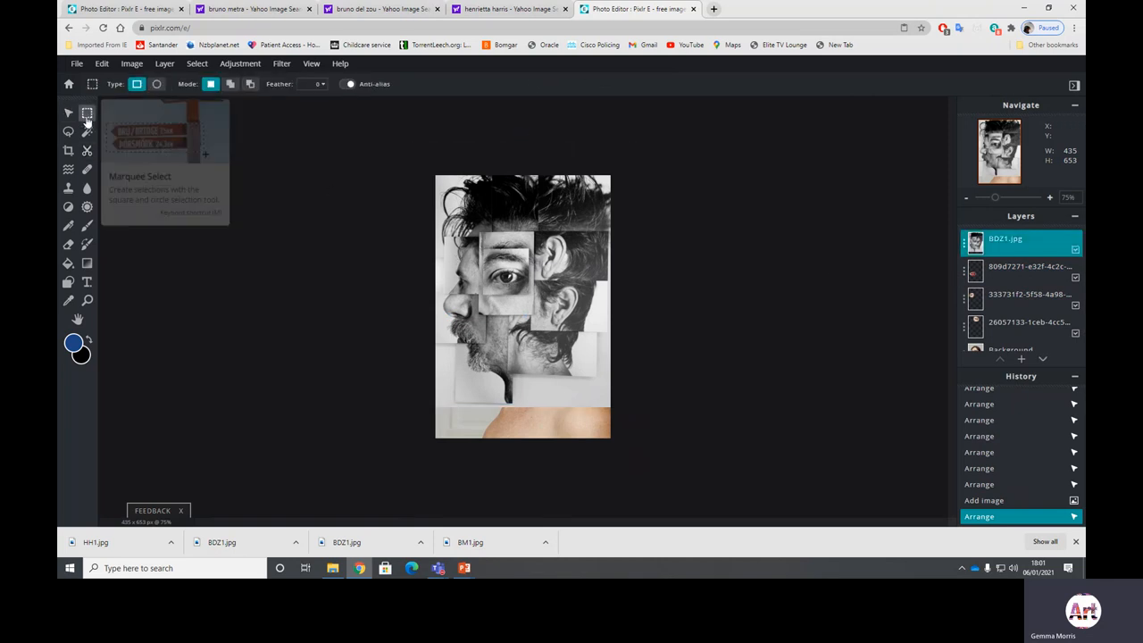
- Select and copy a rectangle around the man's eye
{"action": "left_click_drag", "start_coordinate": [480, 234], "coordinate": [532, 312]}
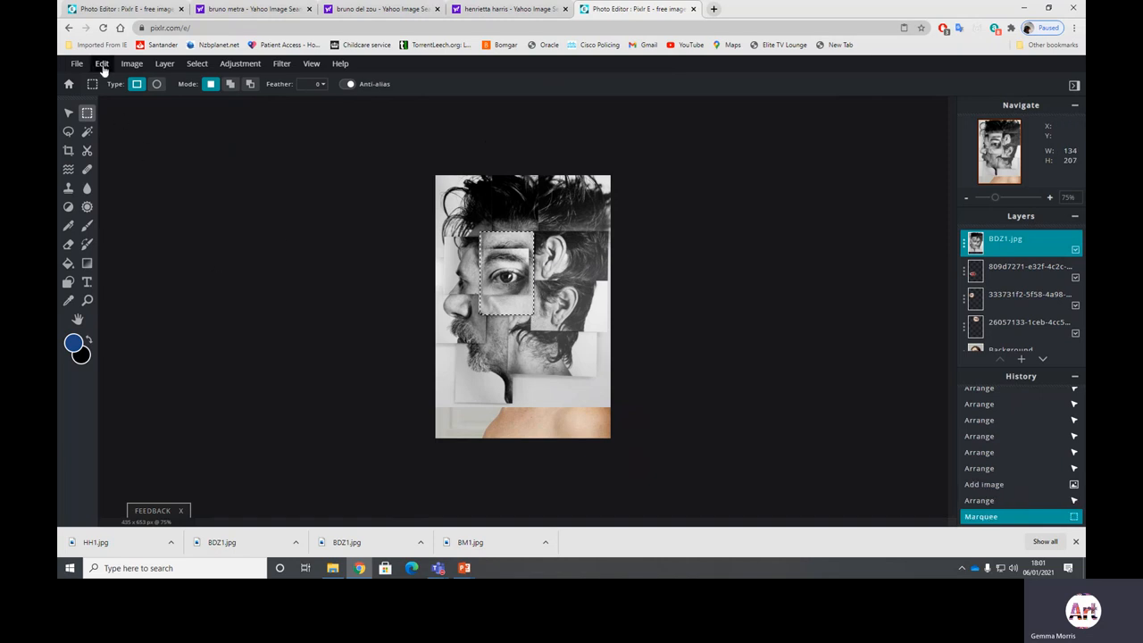
{"action": "left_click", "coordinate": [102, 64]}
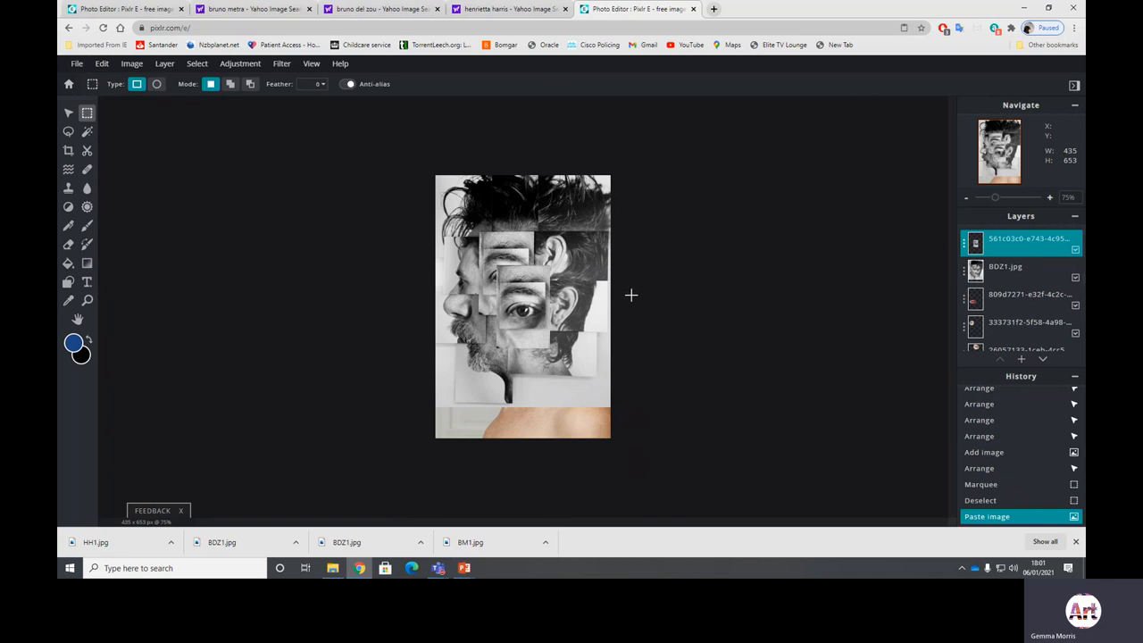
{"action": "left_click", "coordinate": [1005, 266]}
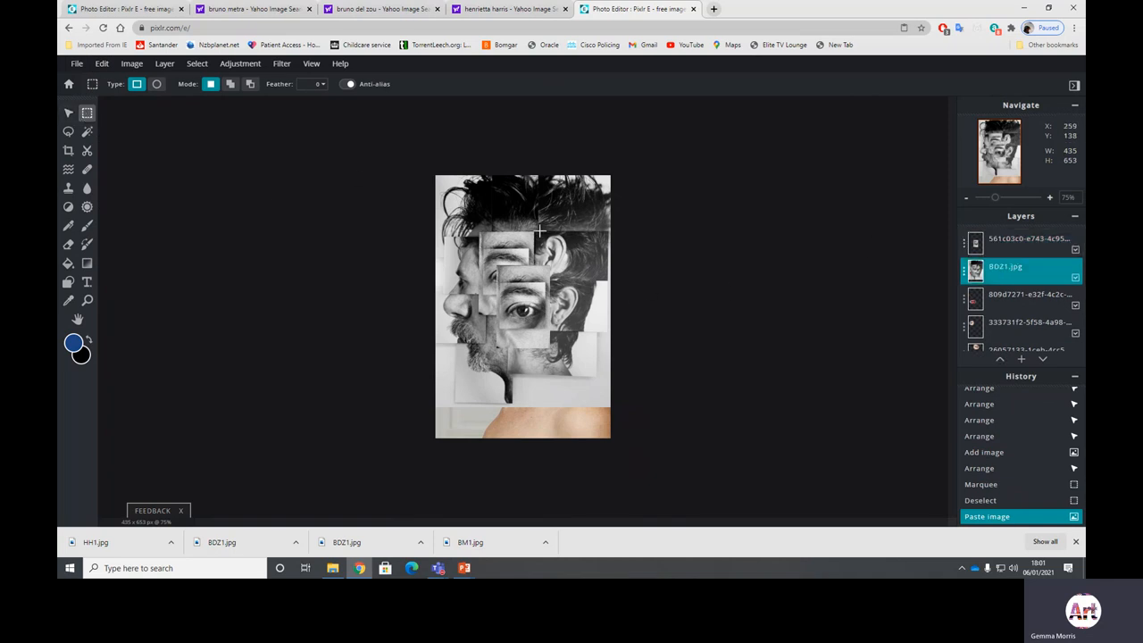
- Paste the hair piece as a new layer, hide pasted layers, and select the nose
{"action": "left_click_drag", "start_coordinate": [536, 234], "coordinate": [598, 268]}
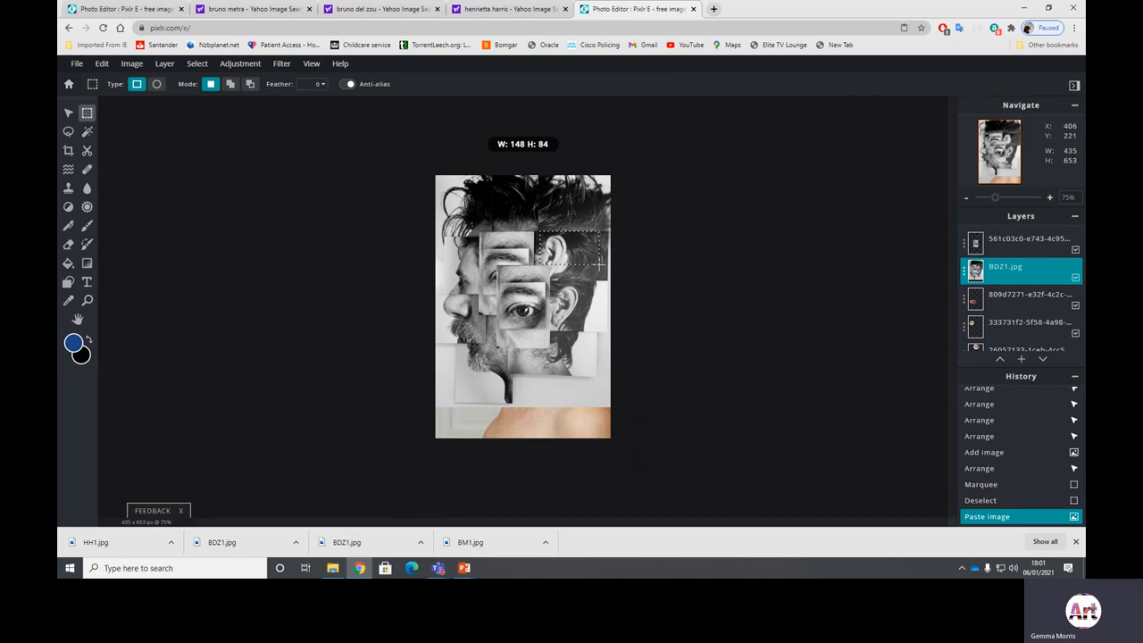
{"action": "left_click", "coordinate": [102, 63]}
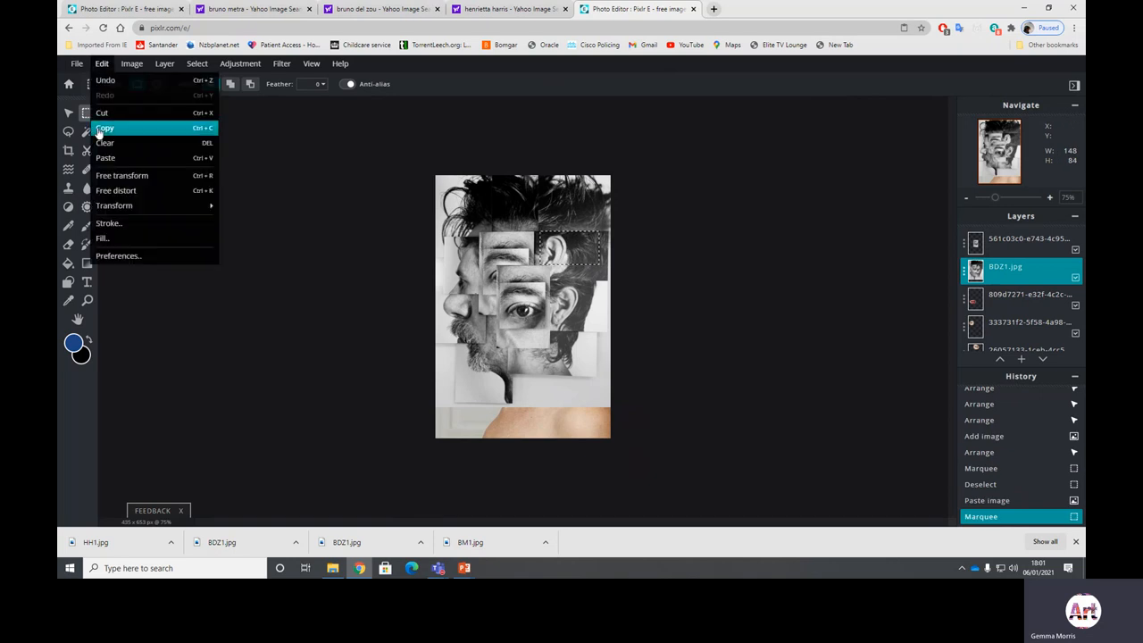
{"action": "mouse_move", "coordinate": [105, 158]}
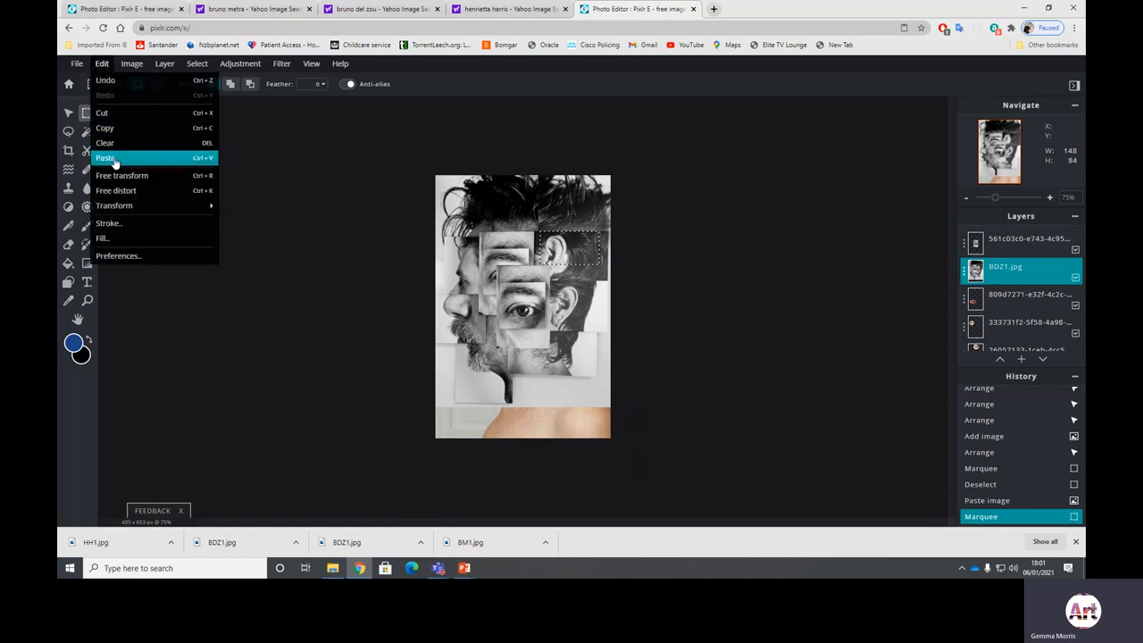
{"action": "left_click", "coordinate": [105, 158]}
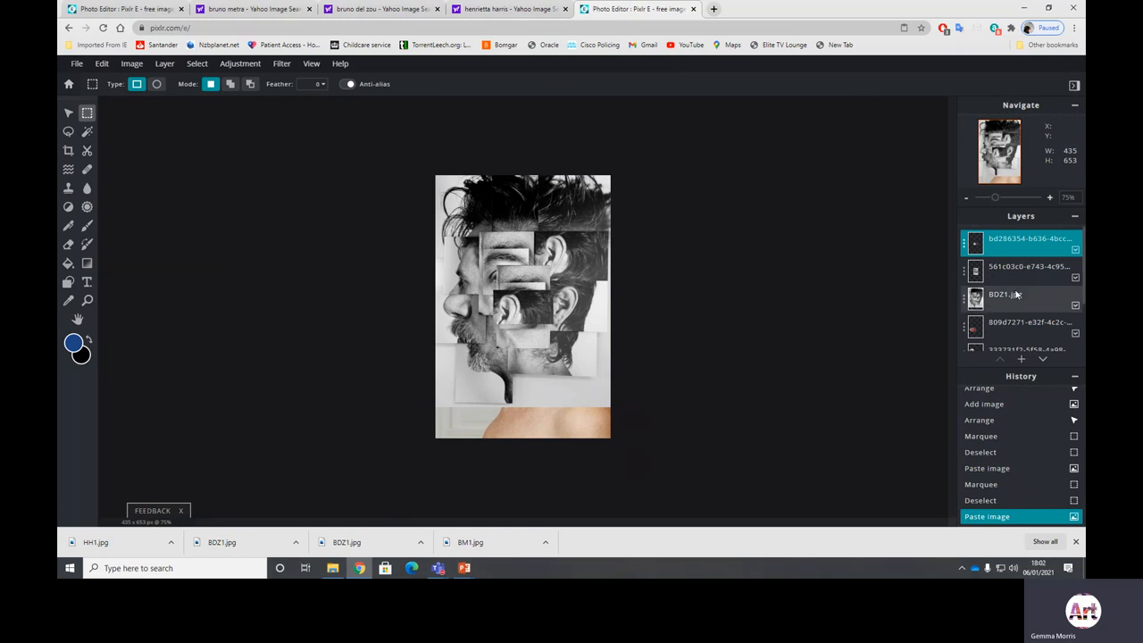
{"action": "left_click", "coordinate": [1005, 294]}
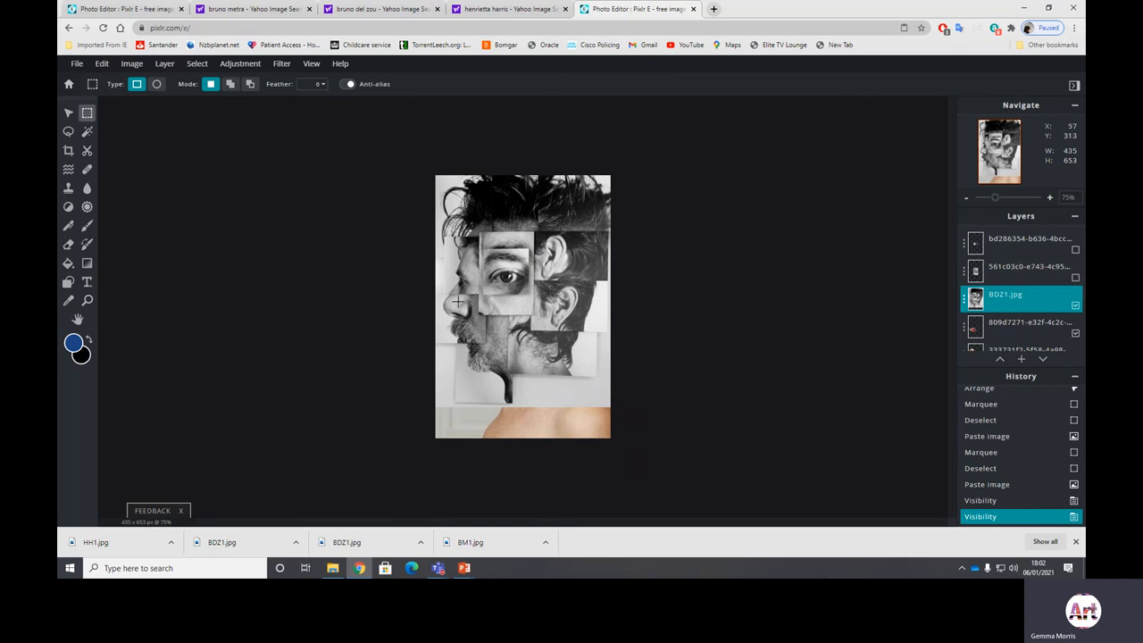
{"action": "left_click_drag", "start_coordinate": [439, 295], "coordinate": [486, 344]}
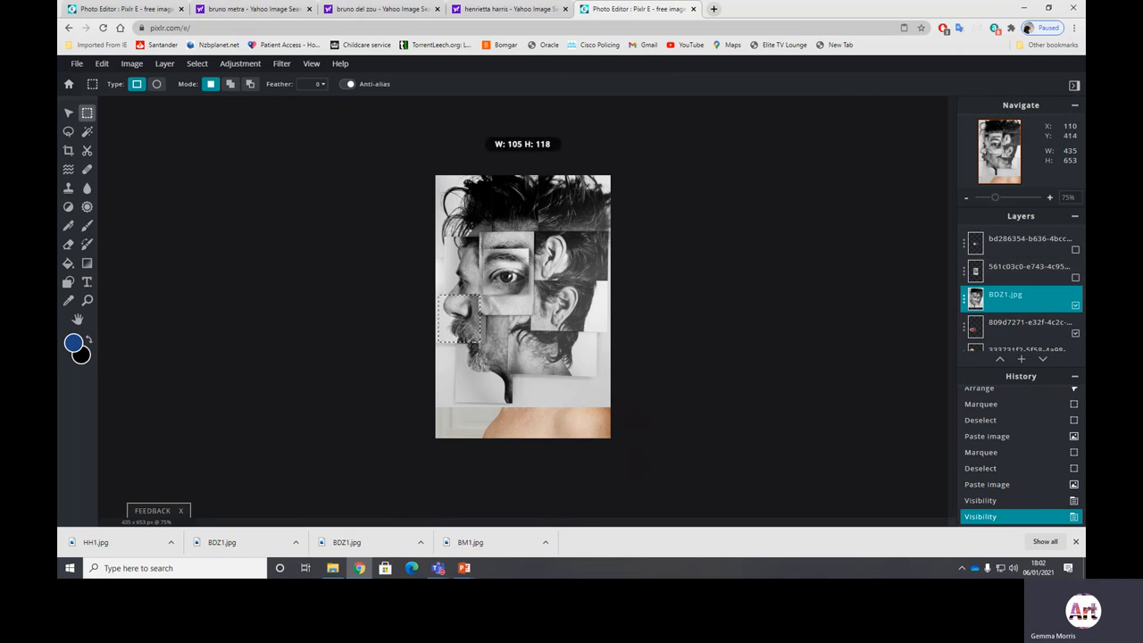
{"action": "left_click", "coordinate": [102, 63]}
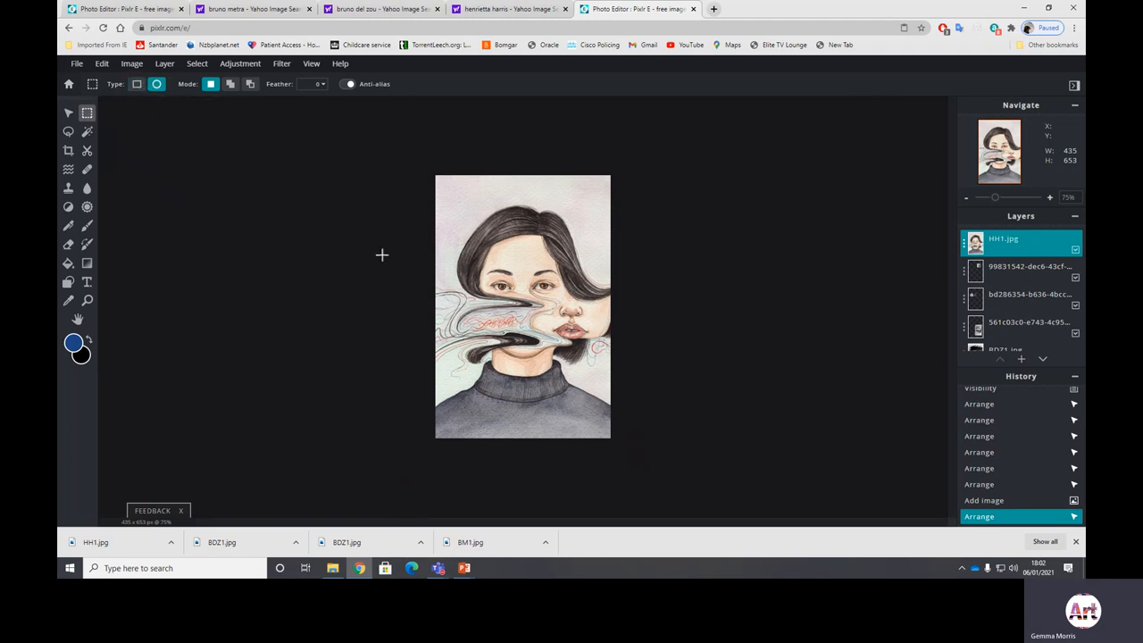
- Drag across the HH1 watercolour portrait and open the Edit menu
{"action": "left_click_drag", "start_coordinate": [382, 255], "coordinate": [585, 351]}
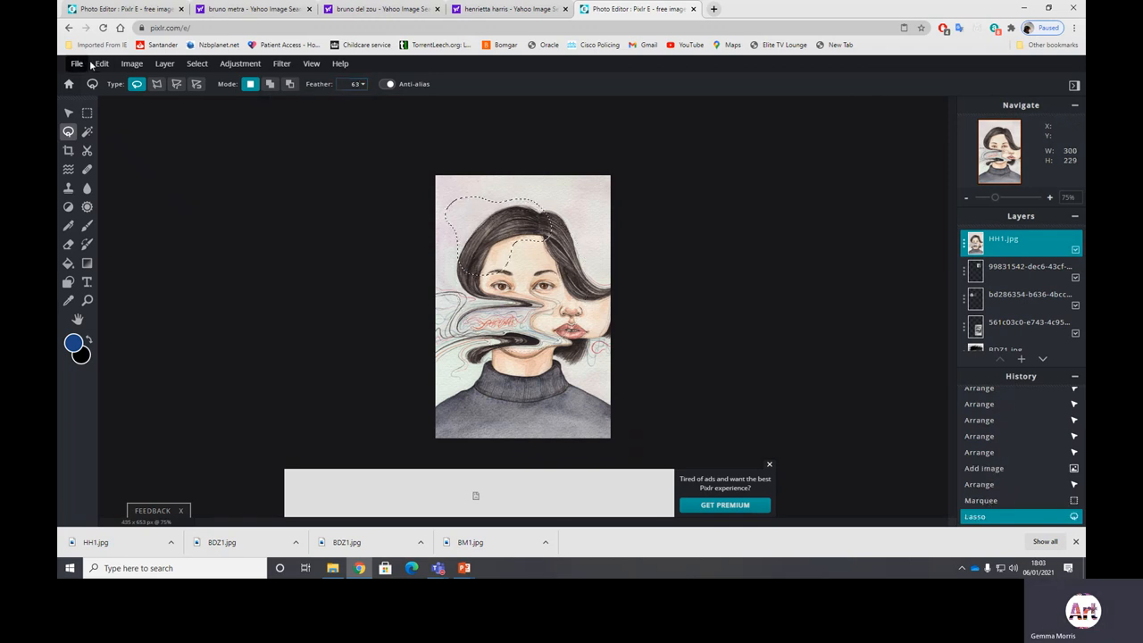
{"action": "left_click", "coordinate": [101, 64]}
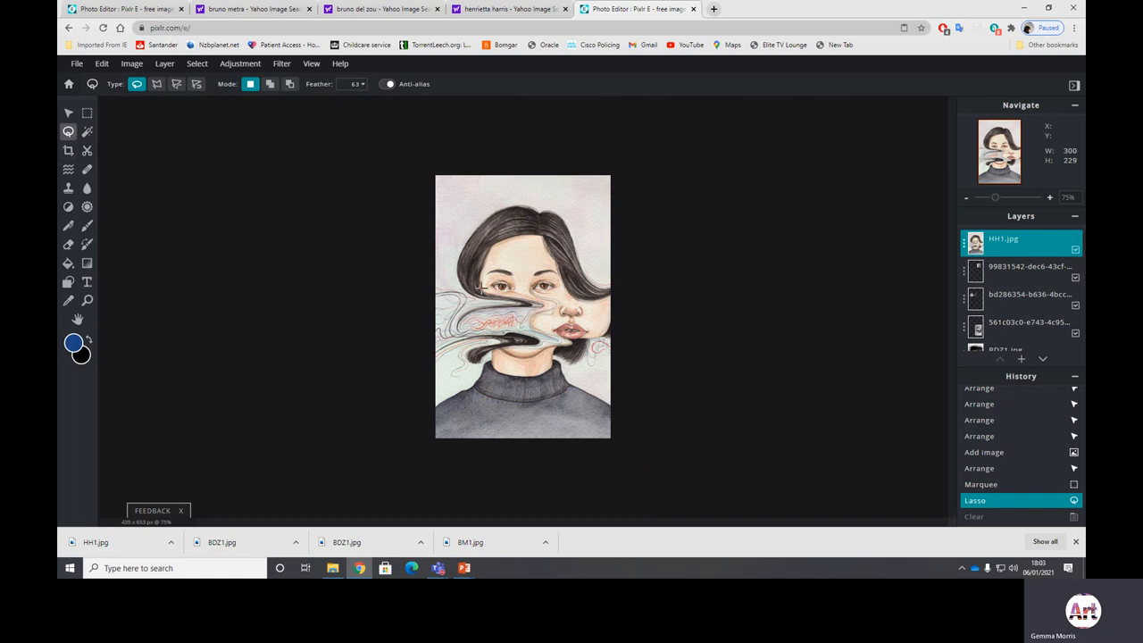
- Adjust the lasso feather and trace a soft-edged outline around the eyes and nose
{"action": "left_click_drag", "start_coordinate": [482, 284], "coordinate": [496, 289]}
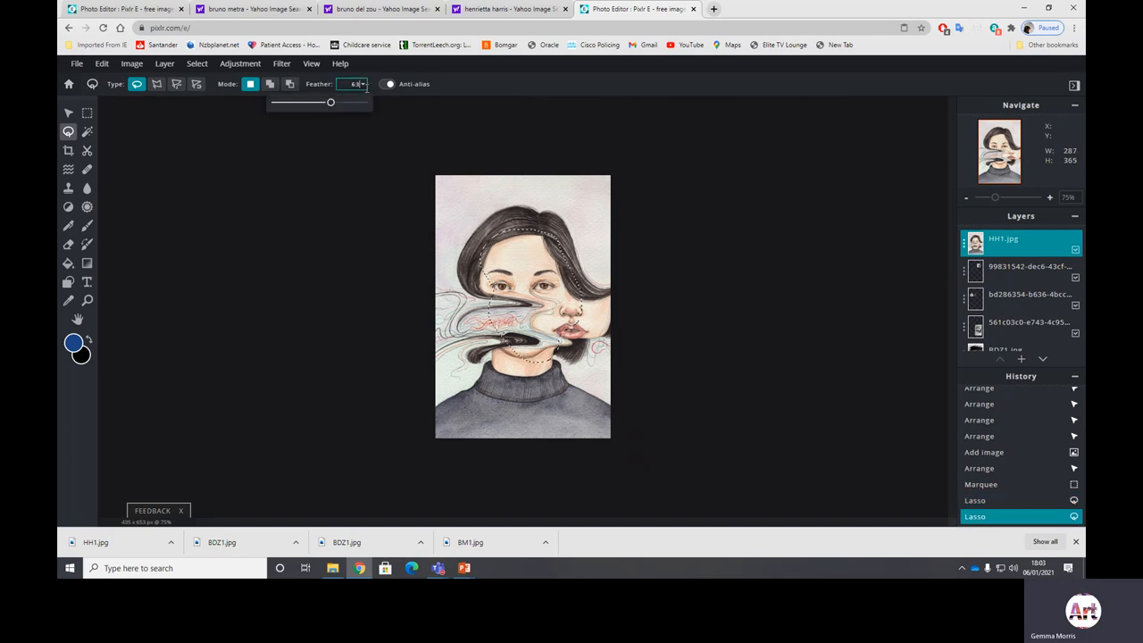
{"action": "left_click_drag", "start_coordinate": [330, 102], "coordinate": [288, 102]}
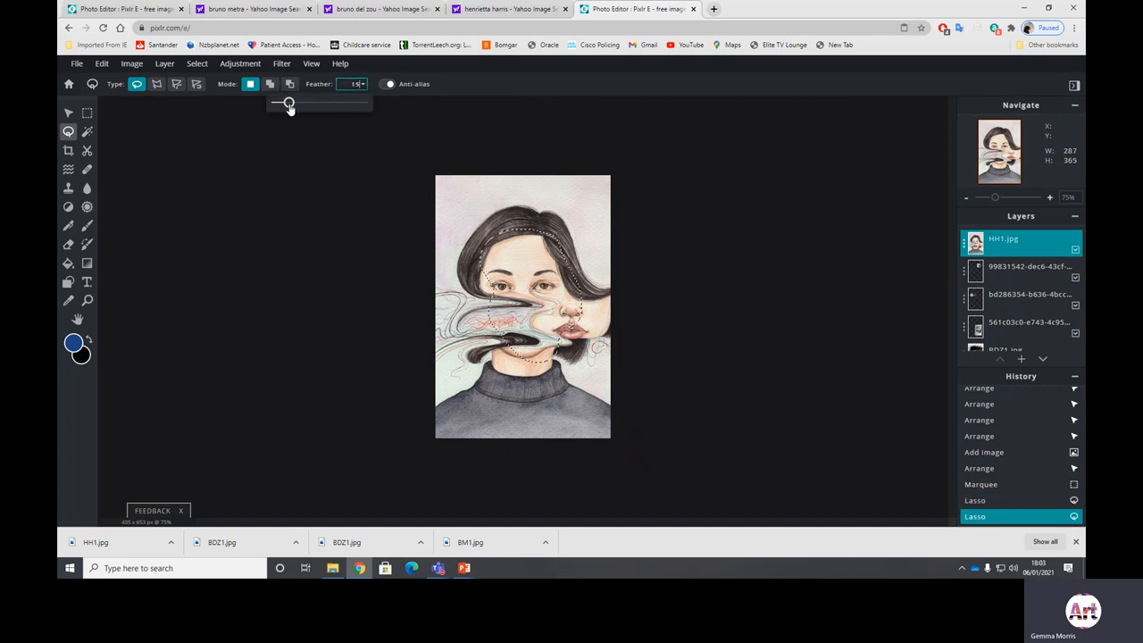
{"action": "left_click_drag", "start_coordinate": [287, 102], "coordinate": [297, 102]}
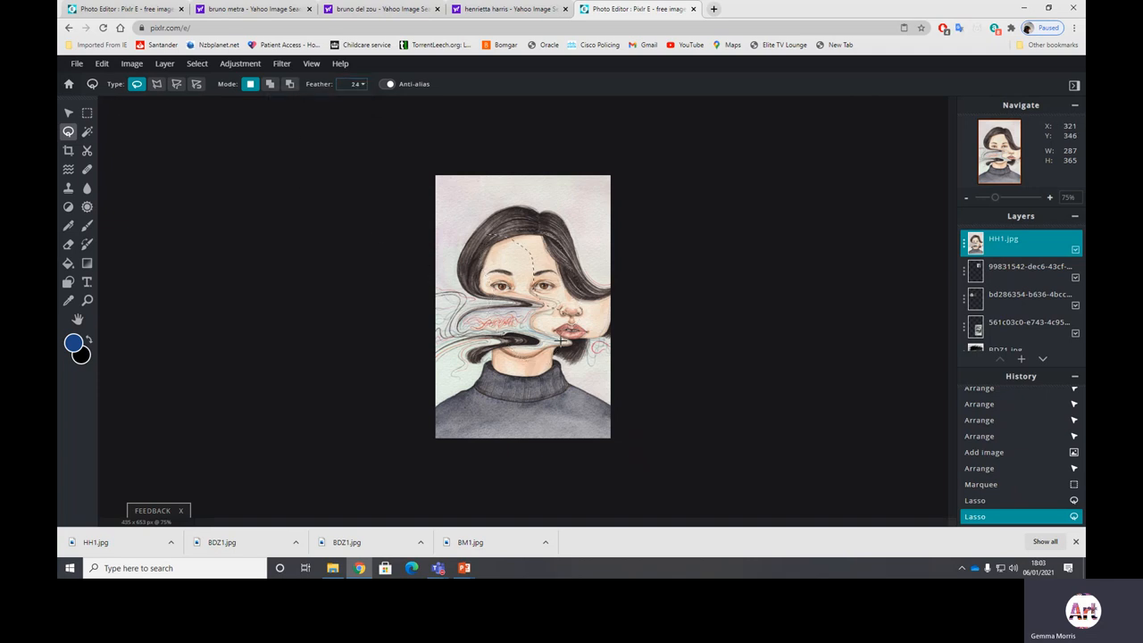
{"action": "left_click_drag", "start_coordinate": [500, 250], "coordinate": [558, 344]}
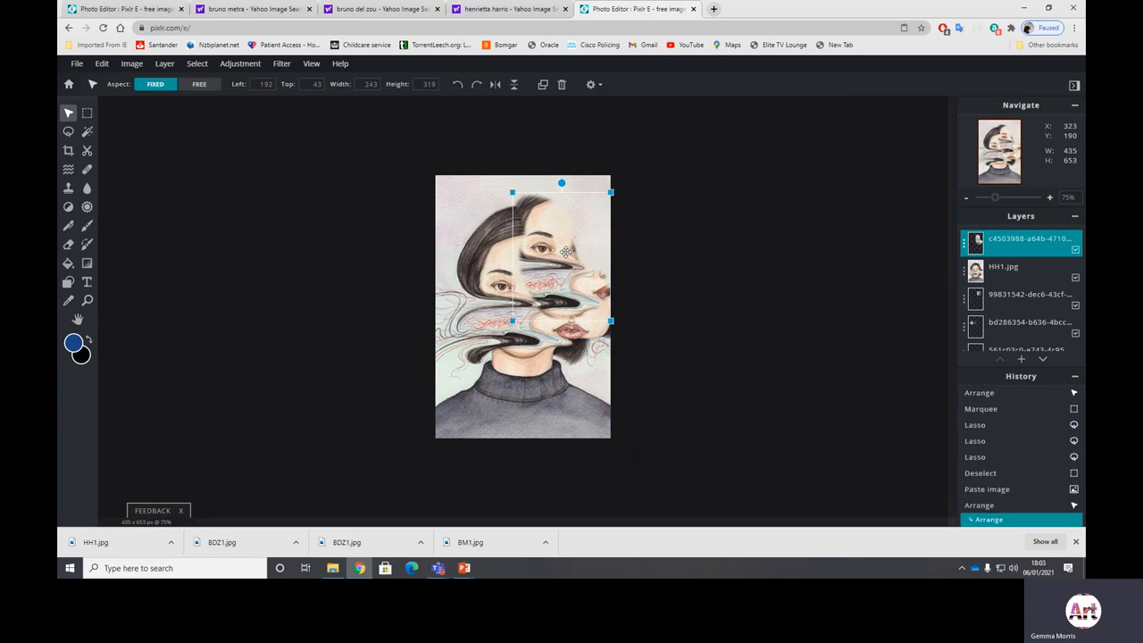
- Move the pasted fragment down over the chin and switch between portrait and fragment layers
{"action": "left_click_drag", "start_coordinate": [561, 252], "coordinate": [548, 239]}
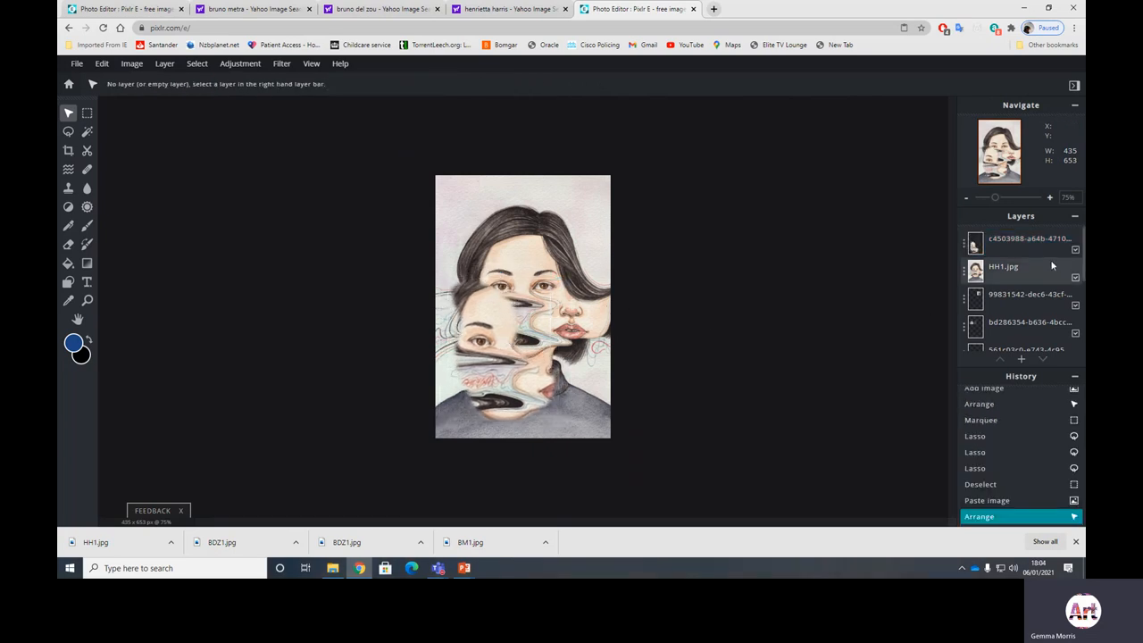
{"action": "left_click", "coordinate": [1004, 266]}
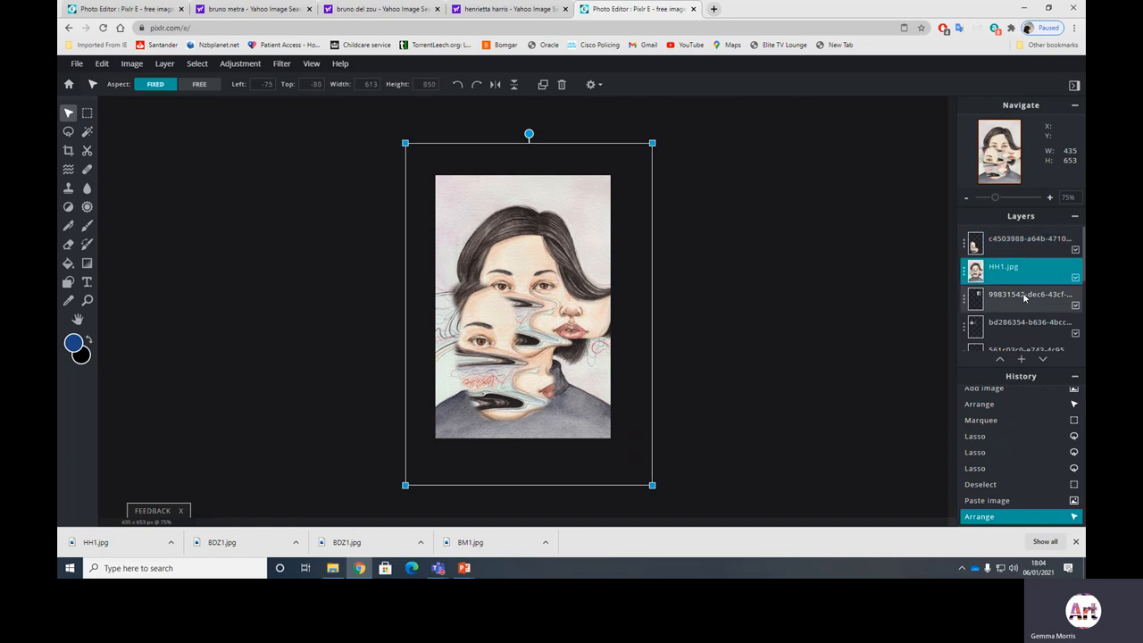
{"action": "left_click", "coordinate": [1022, 268]}
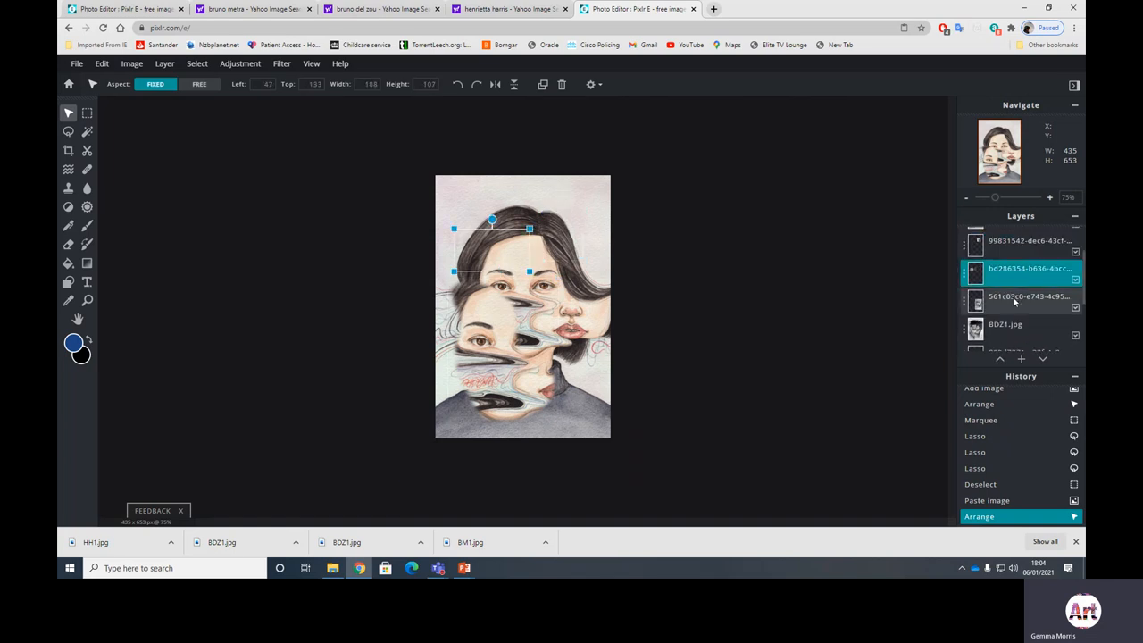